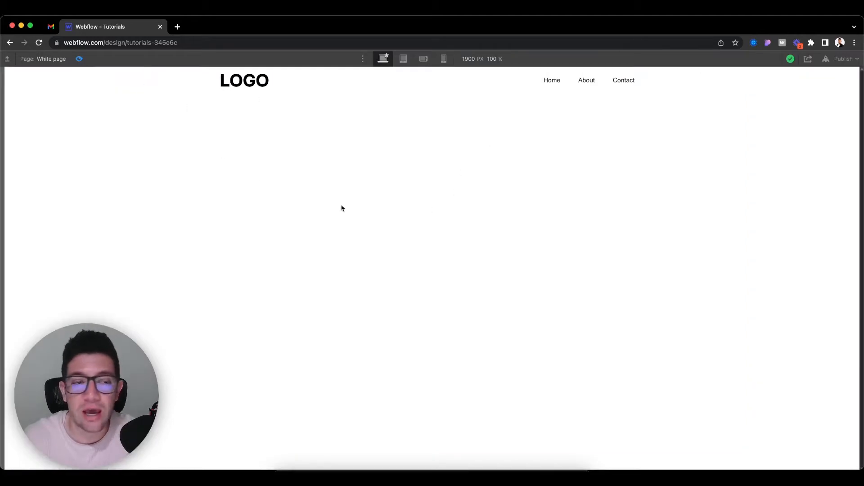
{"action": "mouse_move", "coordinate": [272, 101]}
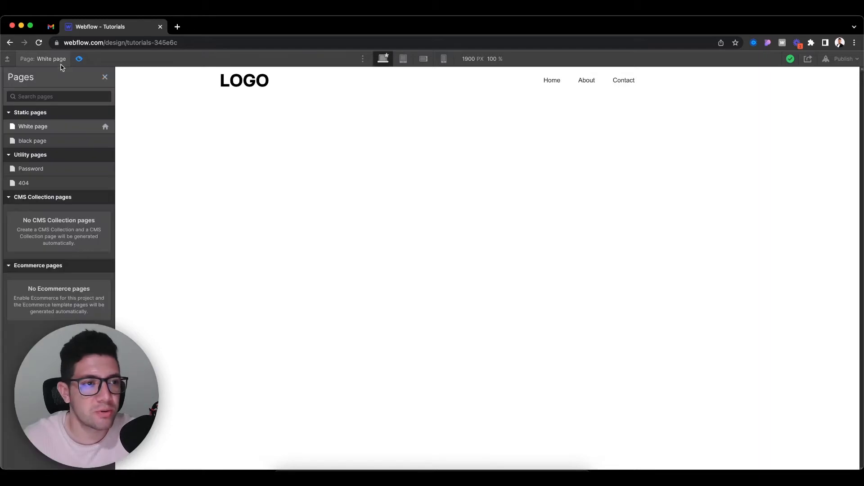
Switch the designer to the black page with its white logo and links
{"action": "left_click", "coordinate": [32, 141]}
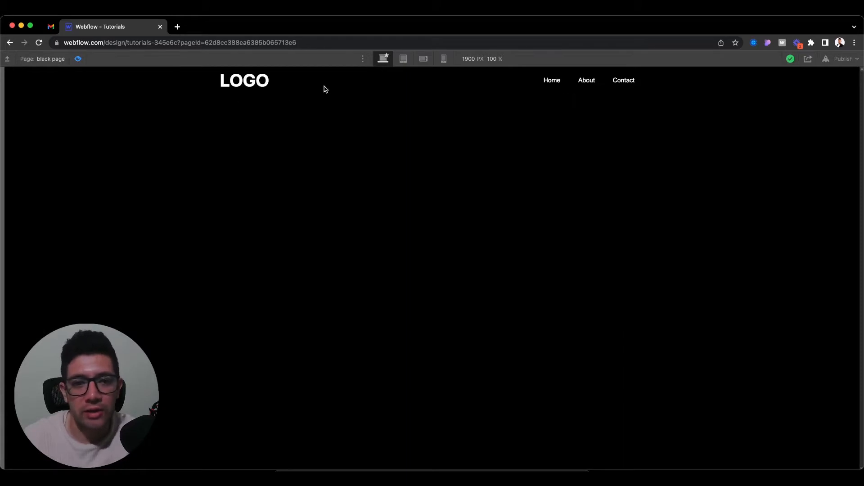
{"action": "mouse_move", "coordinate": [236, 82]}
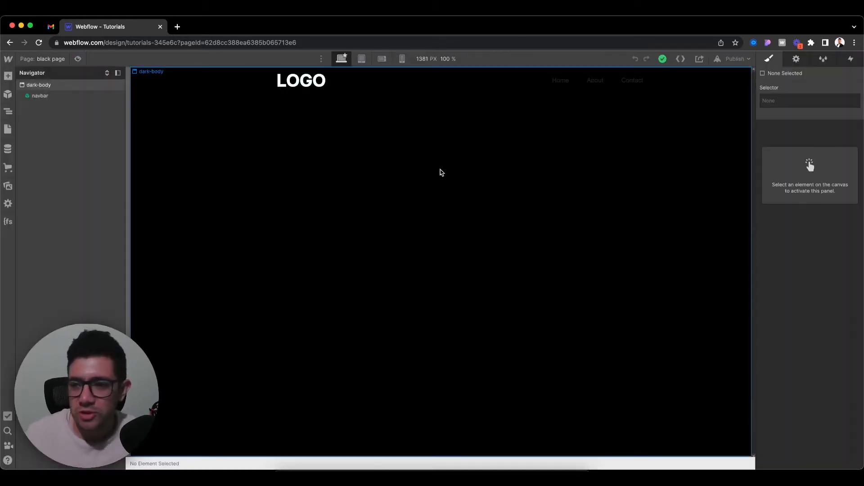
Select the navbar symbol and bring up the black page's Page load trigger settings
{"action": "left_click", "coordinate": [40, 95]}
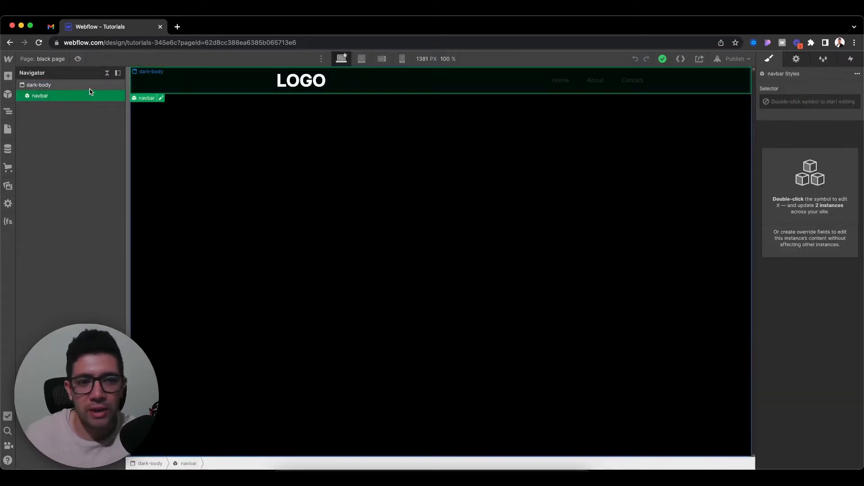
{"action": "left_click", "coordinate": [39, 85]}
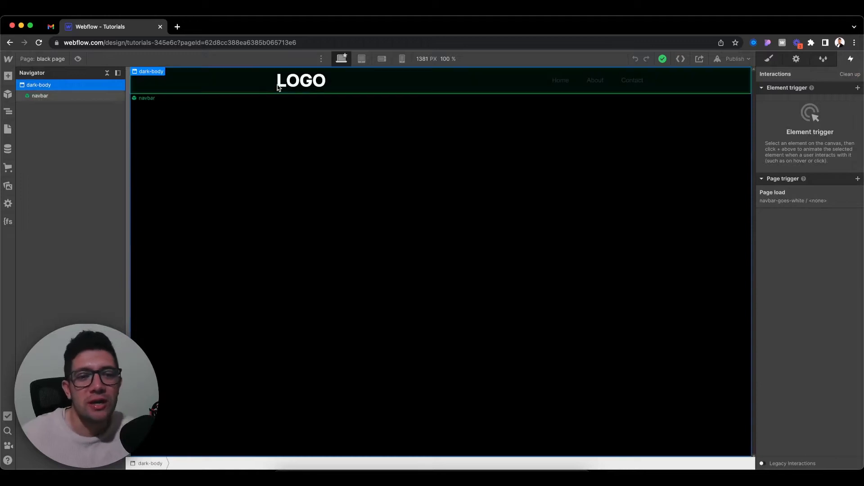
{"action": "left_click", "coordinate": [40, 95]}
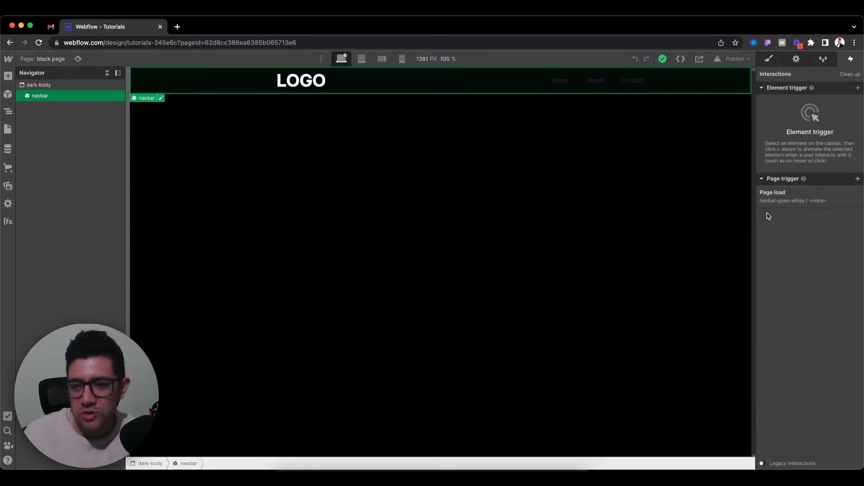
{"action": "left_click", "coordinate": [794, 199]}
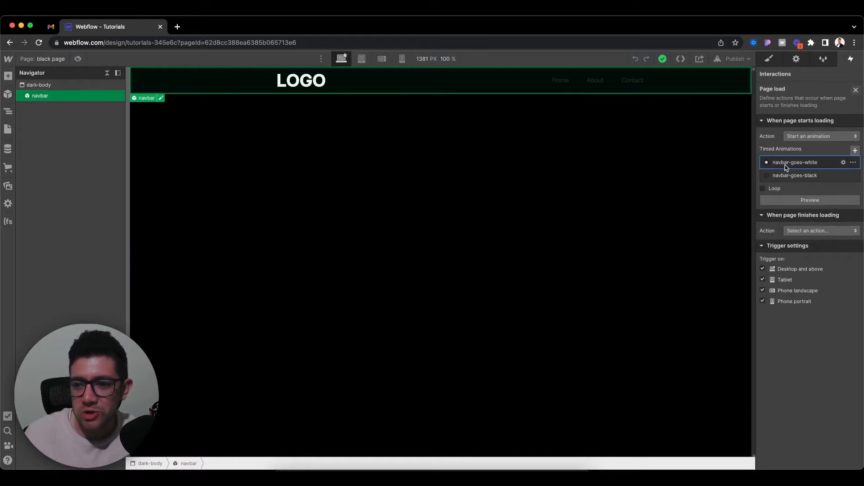
{"action": "mouse_move", "coordinate": [843, 164]}
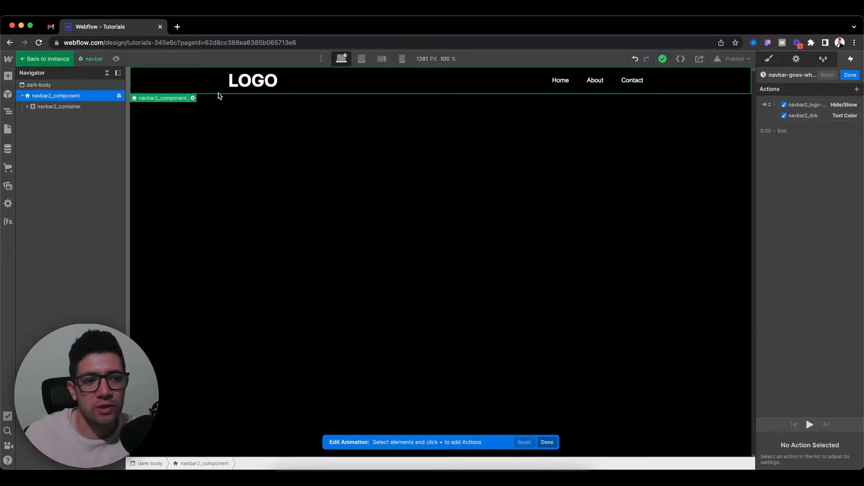
Inspect the navbar-goes-white animation's logo Hide/Show and link text colour actions, then close it
{"action": "left_click", "coordinate": [71, 128]}
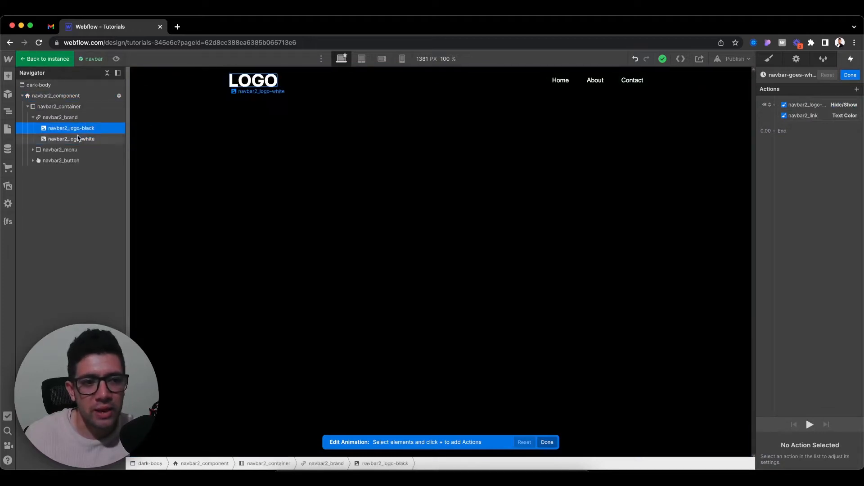
{"action": "left_click", "coordinate": [71, 139]}
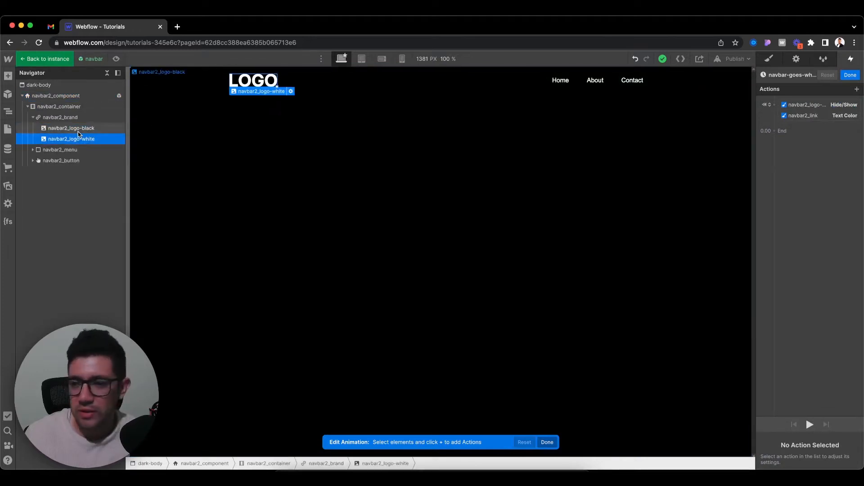
{"action": "left_click", "coordinate": [70, 127]}
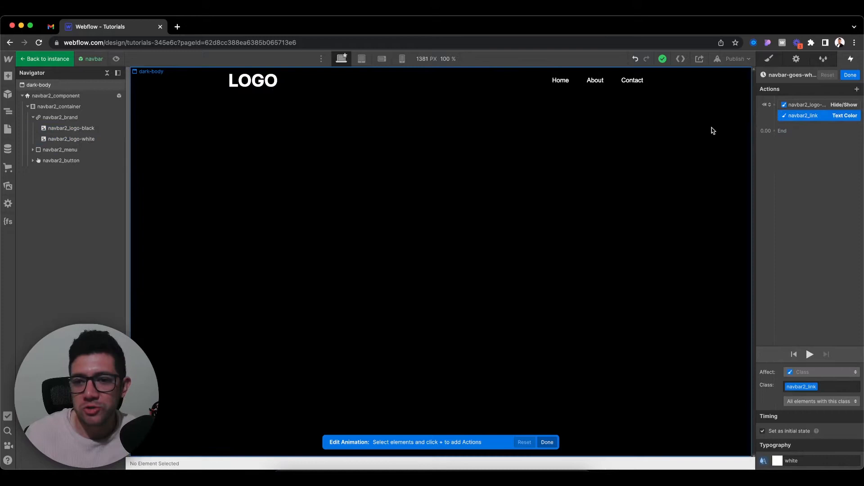
{"action": "left_click", "coordinate": [559, 81]}
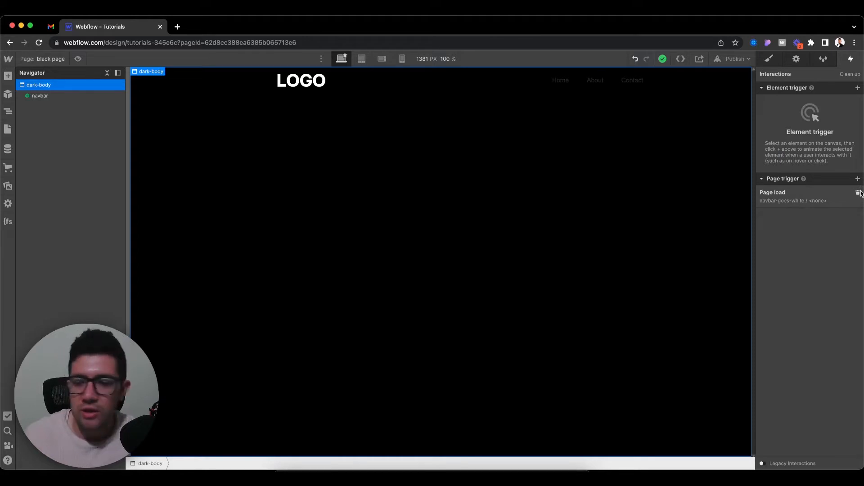
Switch the designer to the empty white page
{"action": "left_click", "coordinate": [858, 194]}
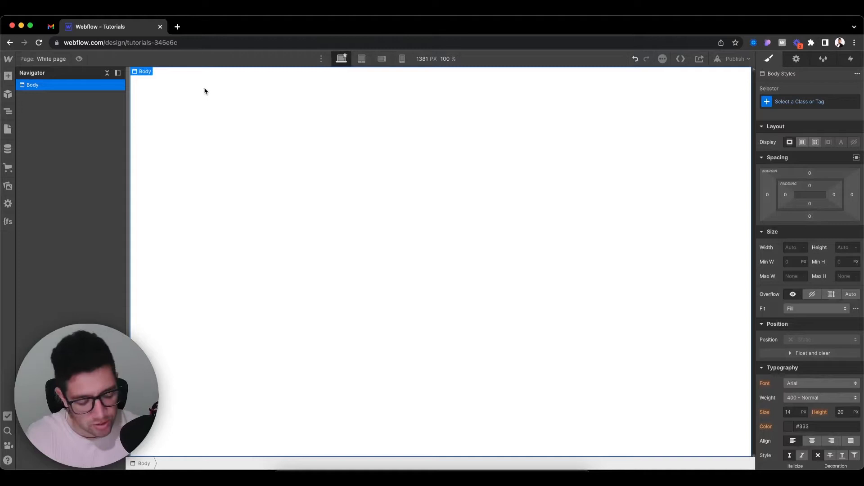
Add a Navbar element to the white page and class its container navbar_container
{"action": "left_click", "coordinate": [8, 95]}
{"action": "type", "text": "nav"}
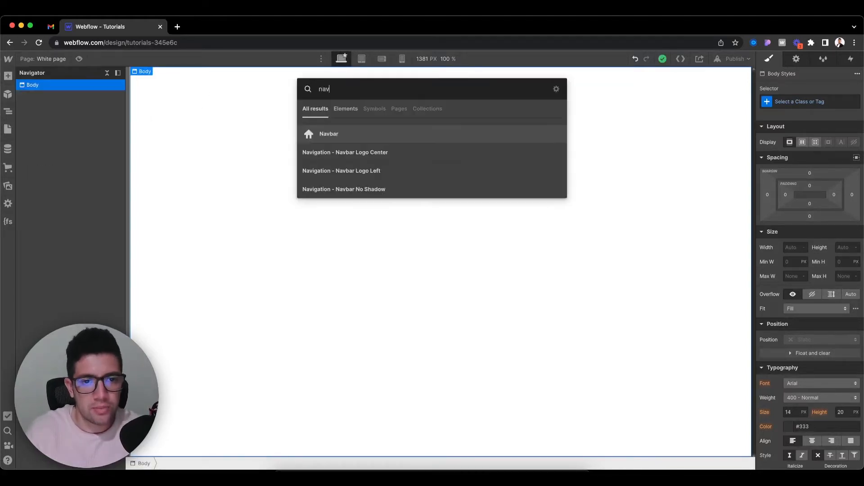
{"action": "left_click", "coordinate": [329, 133]}
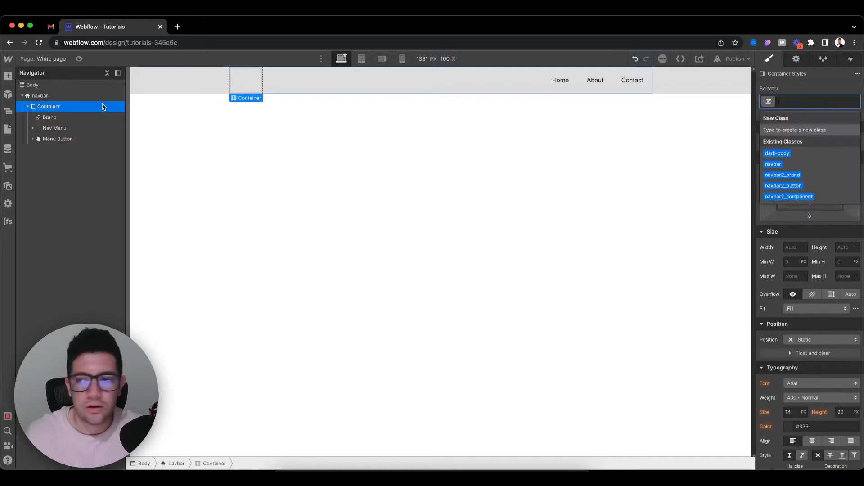
{"action": "type", "text": "navbar-container"}
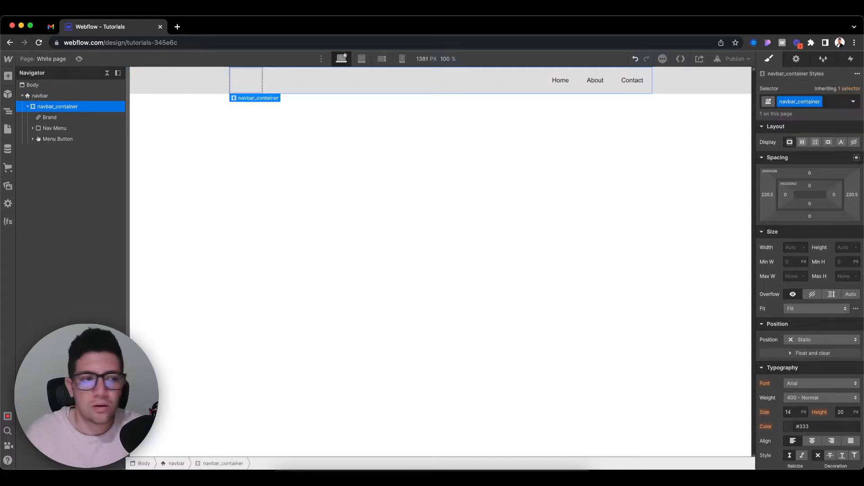
Class the brand, menu, links and menu button navbar_brand, navbar_menu, navbar_link and navbar_menubutton
{"action": "left_click", "coordinate": [48, 117]}
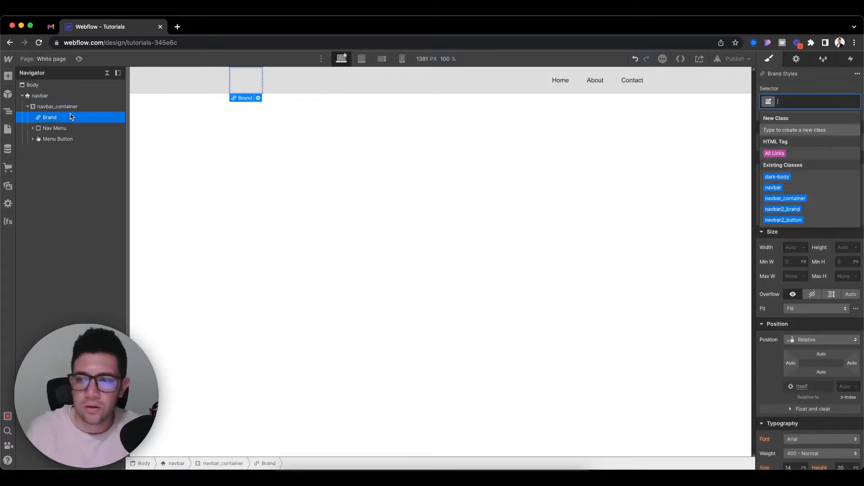
{"action": "type", "text": "navbar_b"}
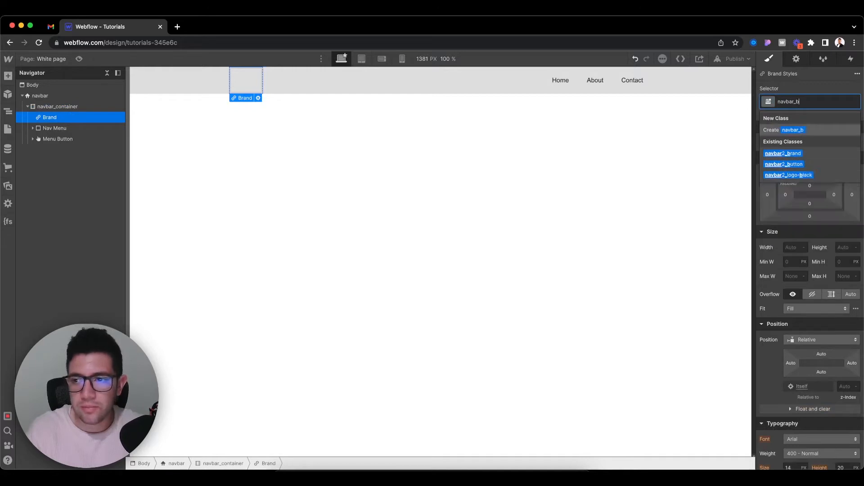
{"action": "left_click", "coordinate": [54, 128]}
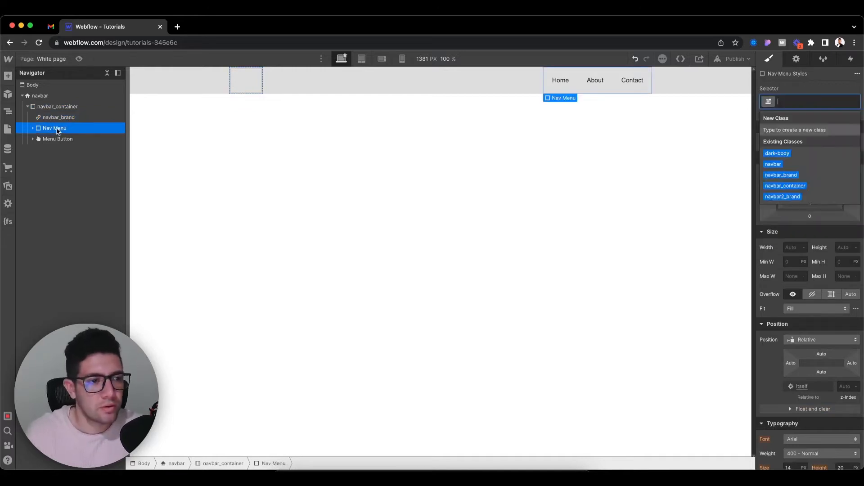
{"action": "type", "text": "navbar_c"}
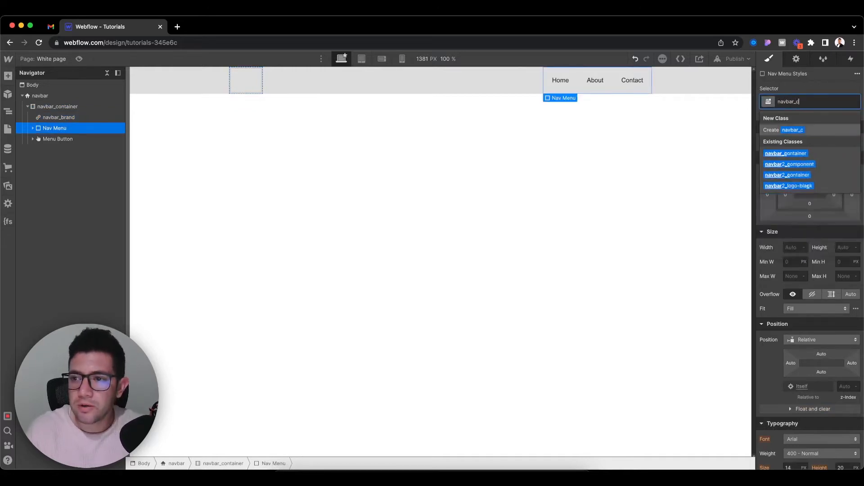
{"action": "left_click", "coordinate": [58, 139]}
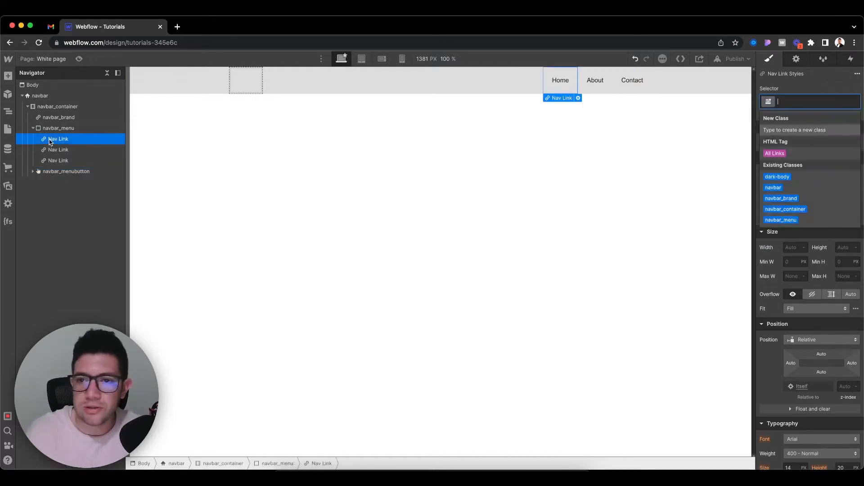
{"action": "type", "text": "navbar"}
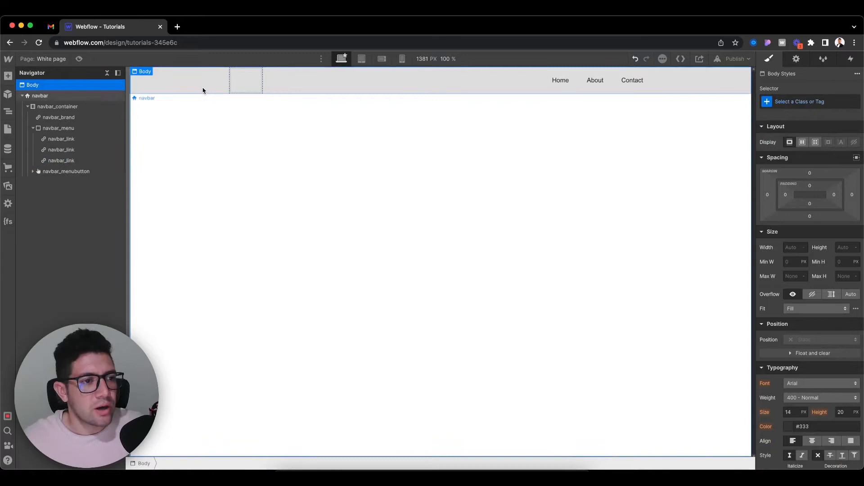
Add an image classed navbar_brand-image-black inside the brand and set it to the black logo
{"action": "left_click", "coordinate": [40, 95]}
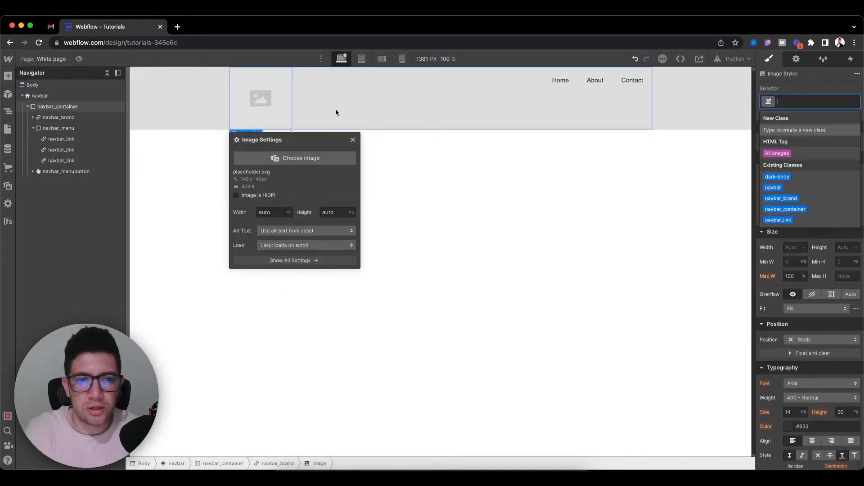
{"action": "type", "text": "navbar_brand-image-"}
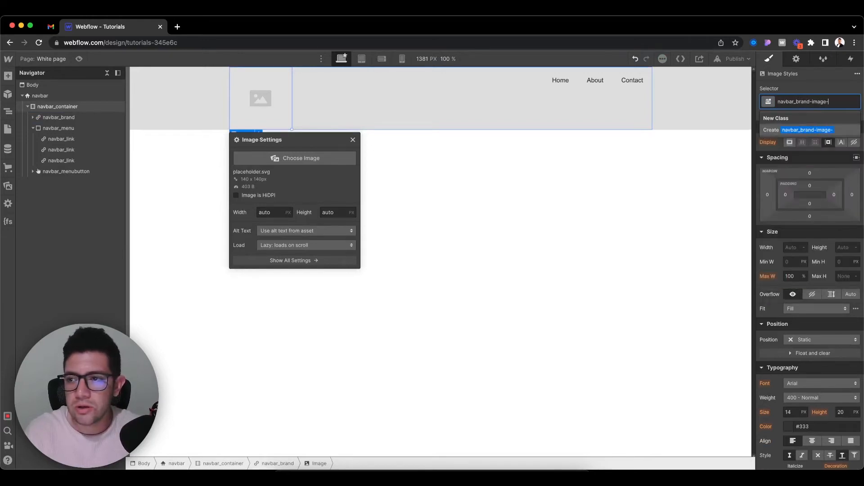
{"action": "type", "text": "bakc"}
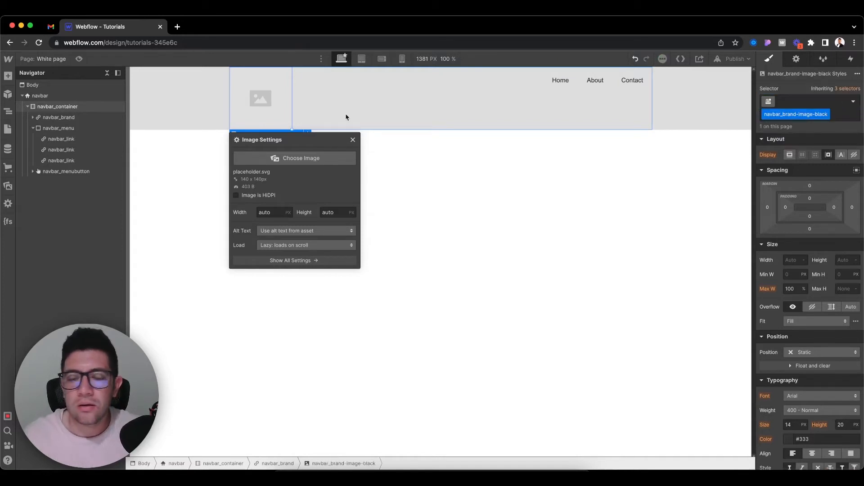
{"action": "left_click", "coordinate": [294, 159]}
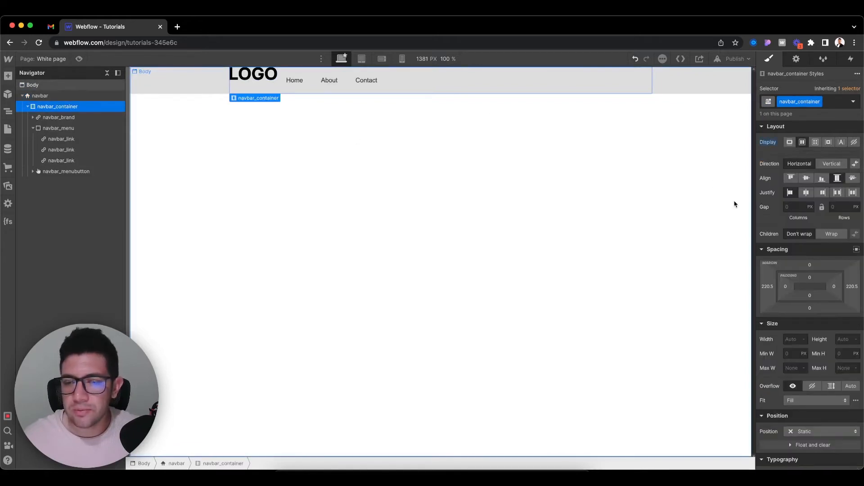
Centre the navbar items vertically and give navbar_container a width of 100%
{"action": "left_click", "coordinate": [806, 177]}
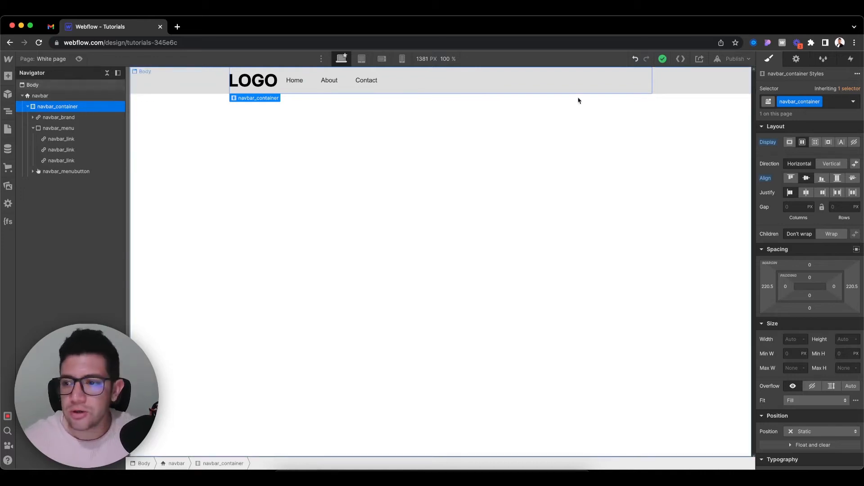
{"action": "left_click", "coordinate": [792, 339]}
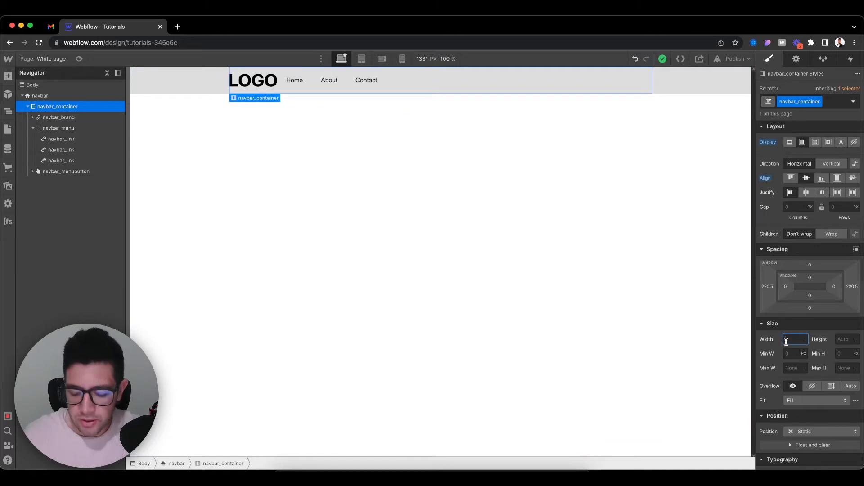
{"action": "type", "text": "100"}
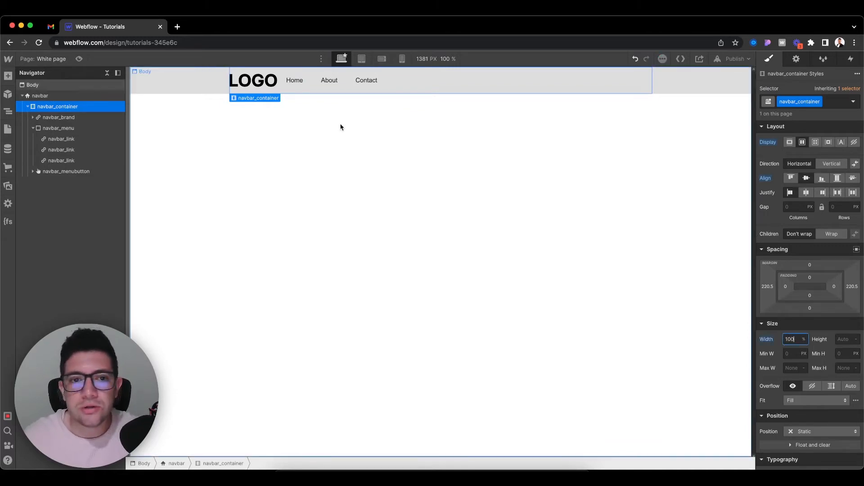
{"action": "left_click", "coordinate": [59, 117]}
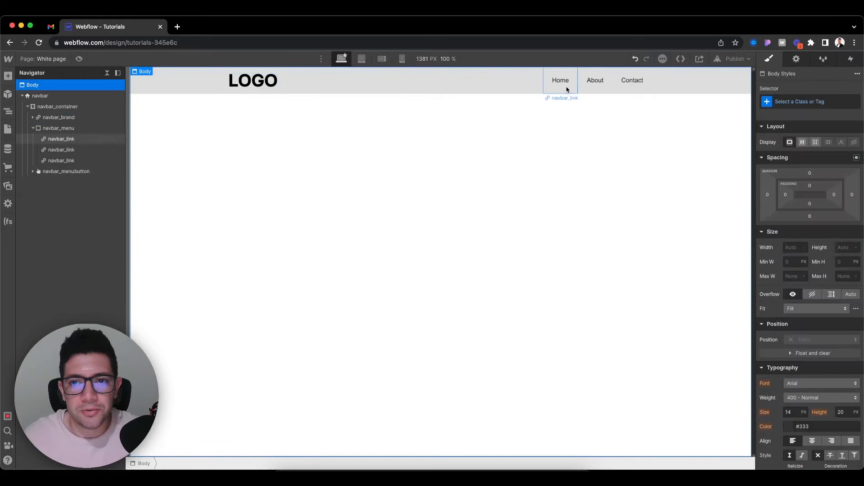
Add an image classed navbar_brand-image-white beside the black logo and set it to the white LOGO.svg
{"action": "left_click", "coordinate": [560, 80]}
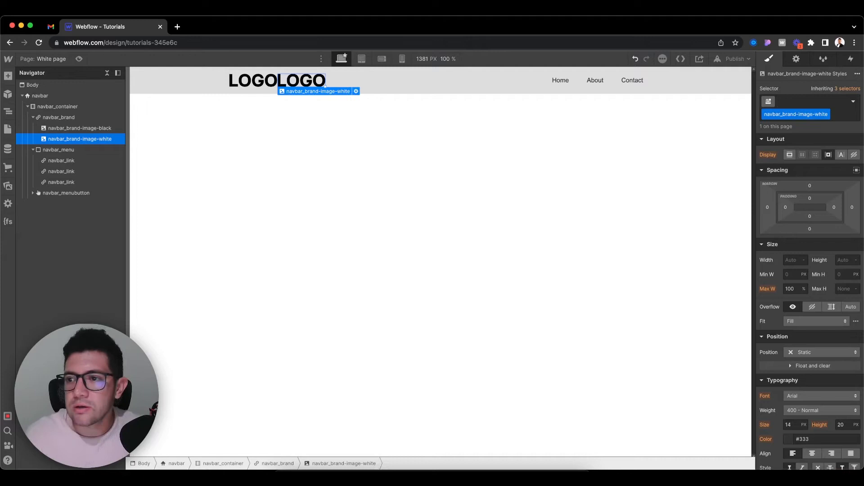
{"action": "left_click", "coordinate": [796, 58]}
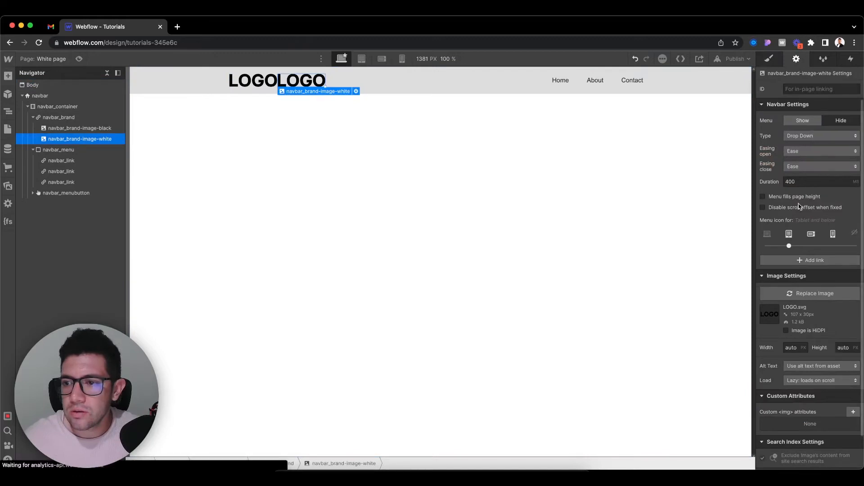
{"action": "left_click", "coordinate": [79, 128]}
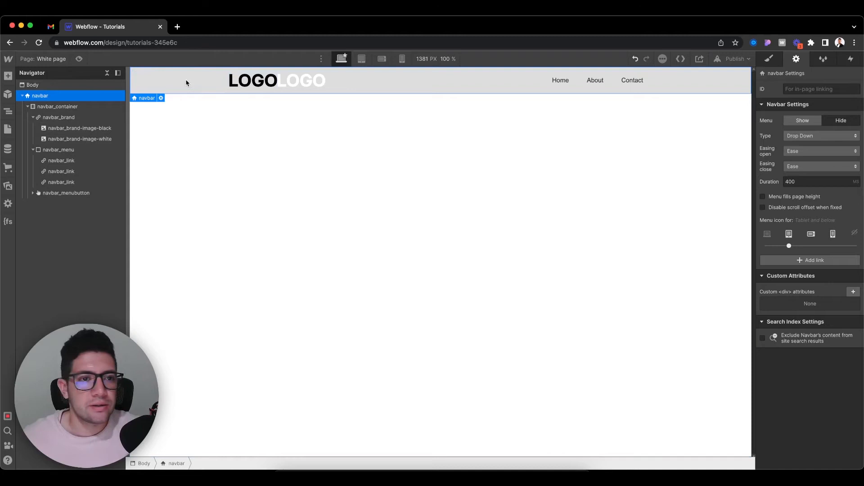
{"action": "mouse_move", "coordinate": [149, 83]}
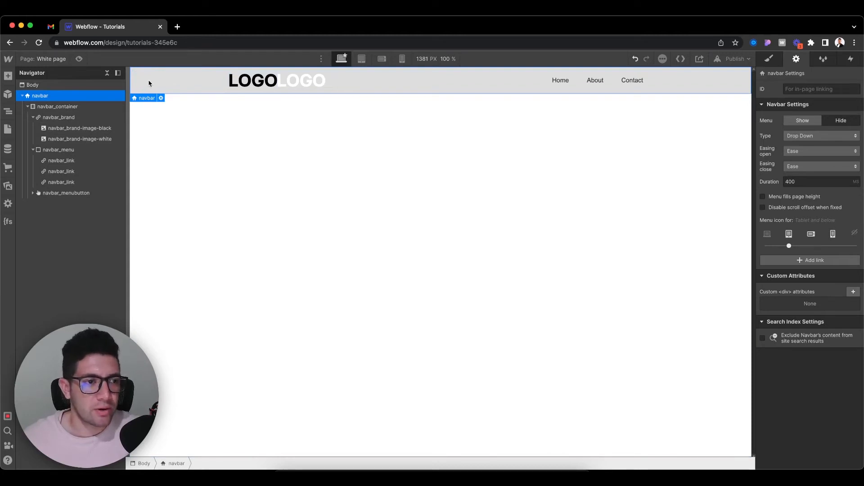
Review the navbar's styles, then convert the whole navbar into a symbol via Create Symbol
{"action": "left_click", "coordinate": [304, 80]}
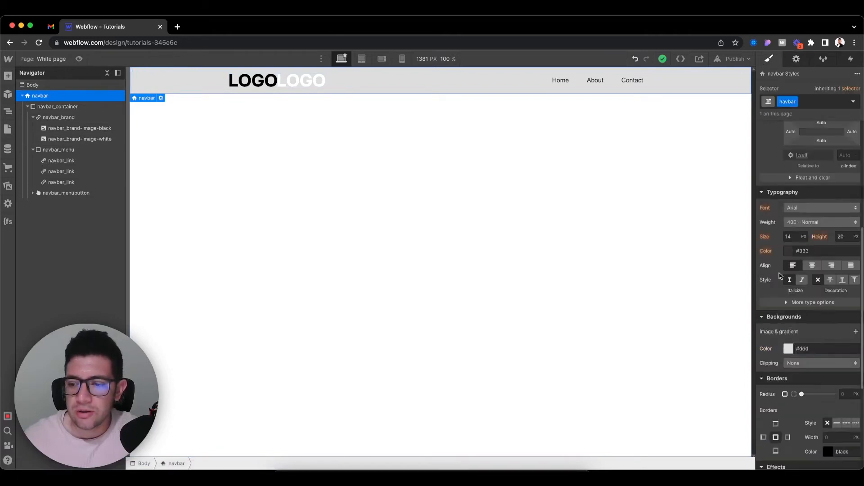
{"action": "left_click", "coordinate": [789, 348]}
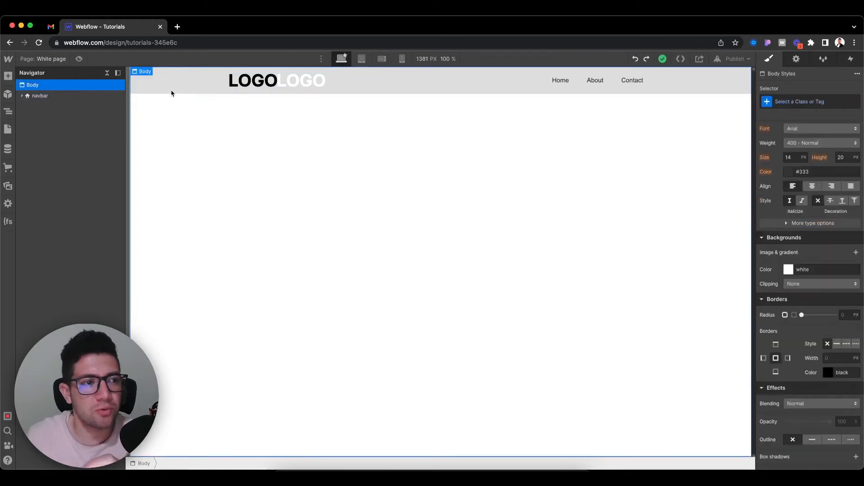
{"action": "left_click", "coordinate": [39, 95]}
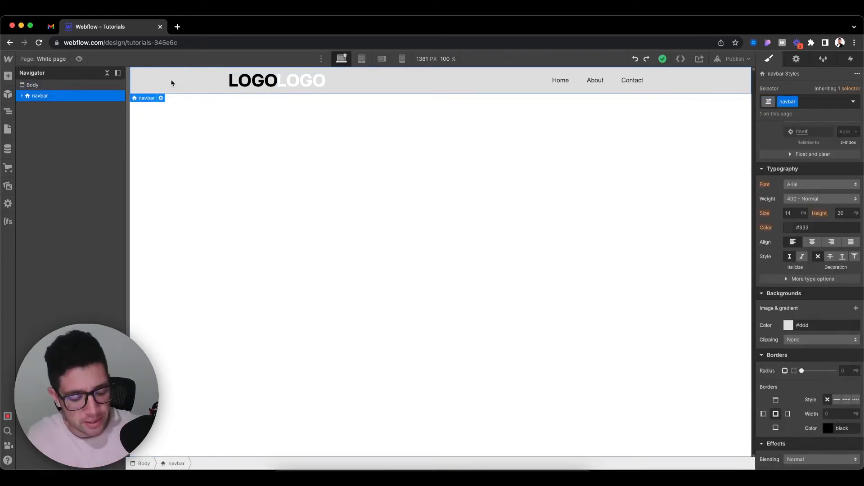
{"action": "left_click", "coordinate": [8, 95]}
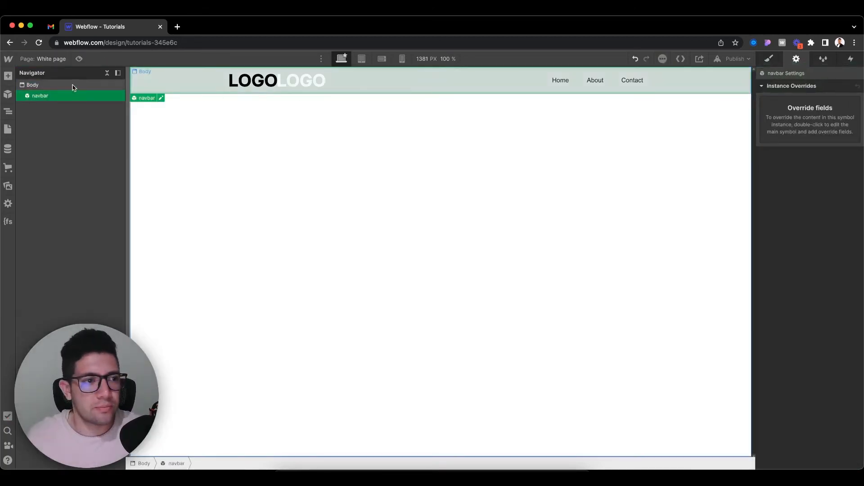
Give the white page's Body a new class named white-bg
{"action": "left_click", "coordinate": [32, 85]}
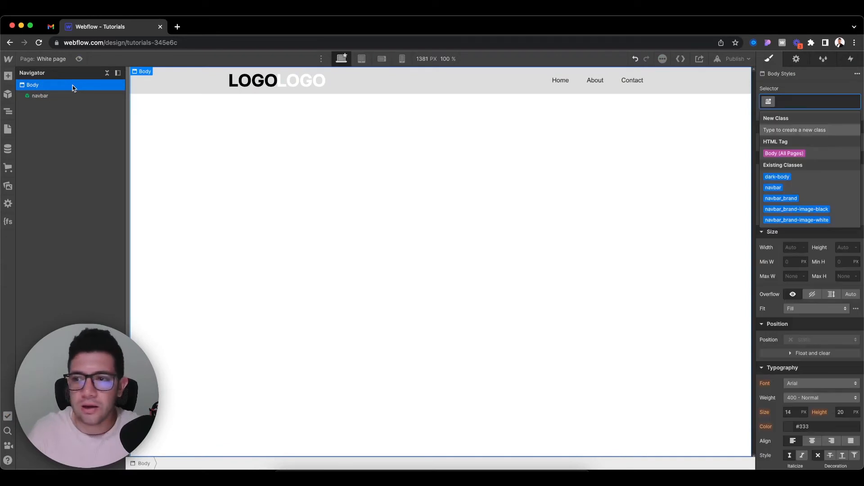
{"action": "type", "text": "white-bg"}
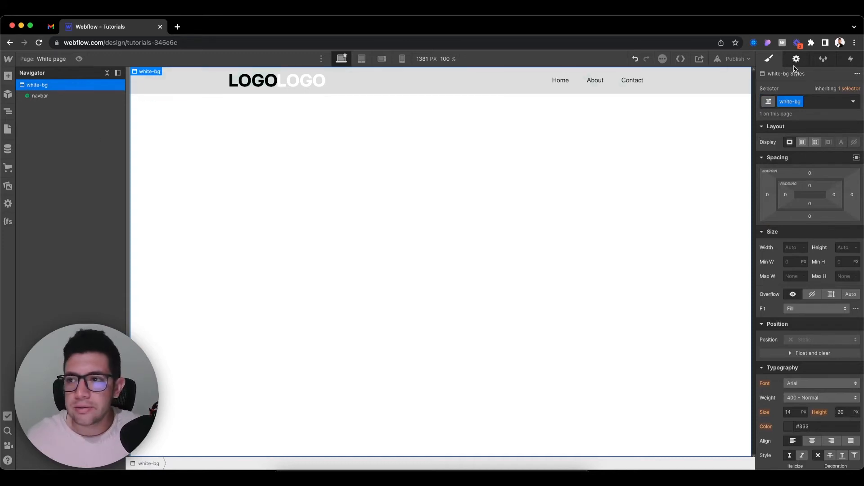
{"action": "left_click", "coordinate": [849, 59]}
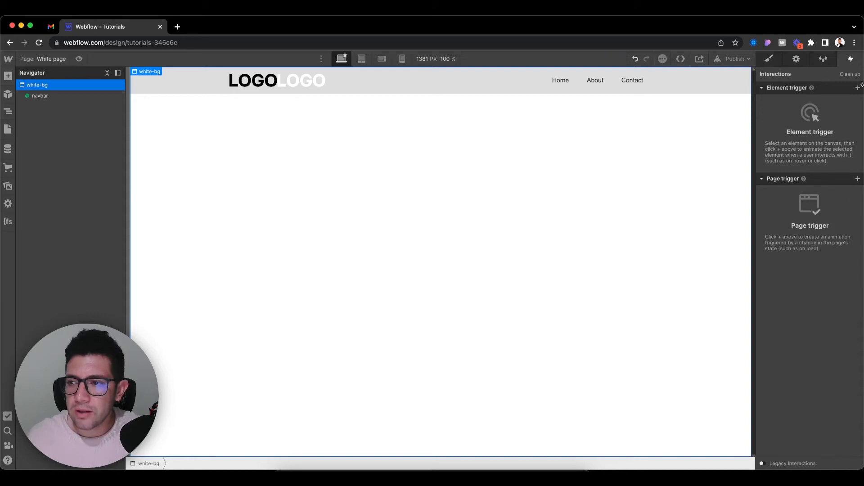
Run Clean up in the Interactions panel to delete the one unused animation
{"action": "left_click", "coordinate": [850, 74]}
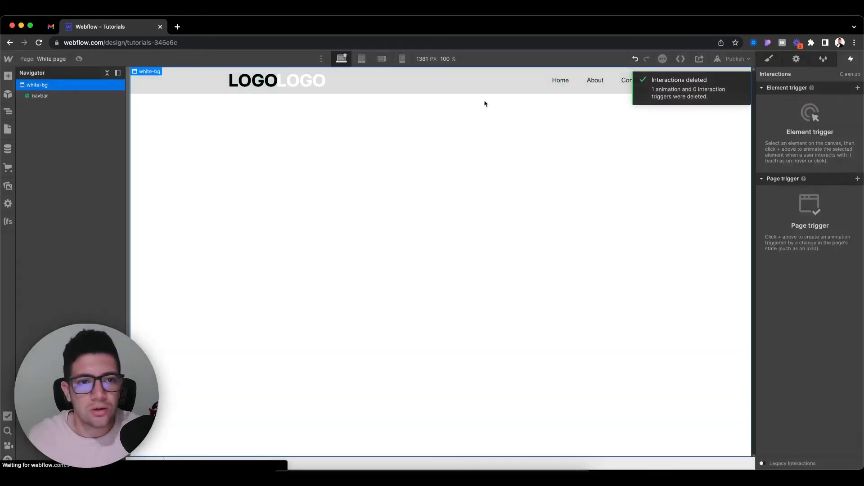
{"action": "double_click", "coordinate": [39, 95]}
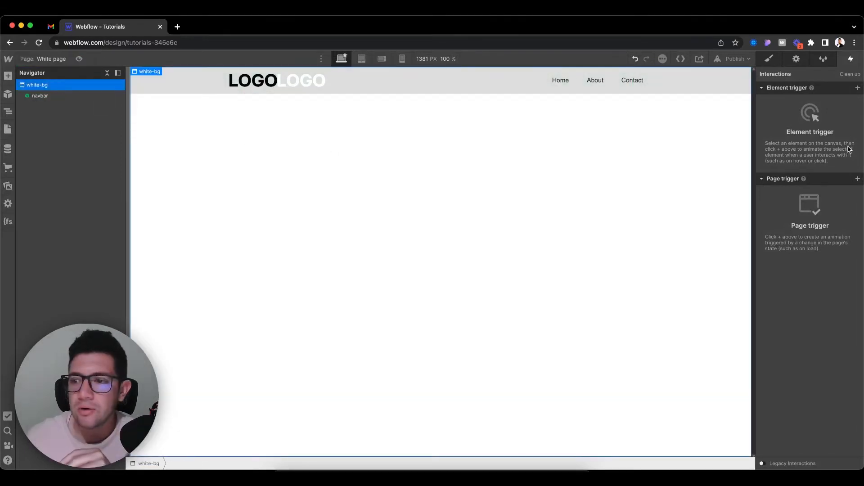
Create a page-load trigger on the white page starting a new timed animation named black-navbar
{"action": "left_click", "coordinate": [858, 178]}
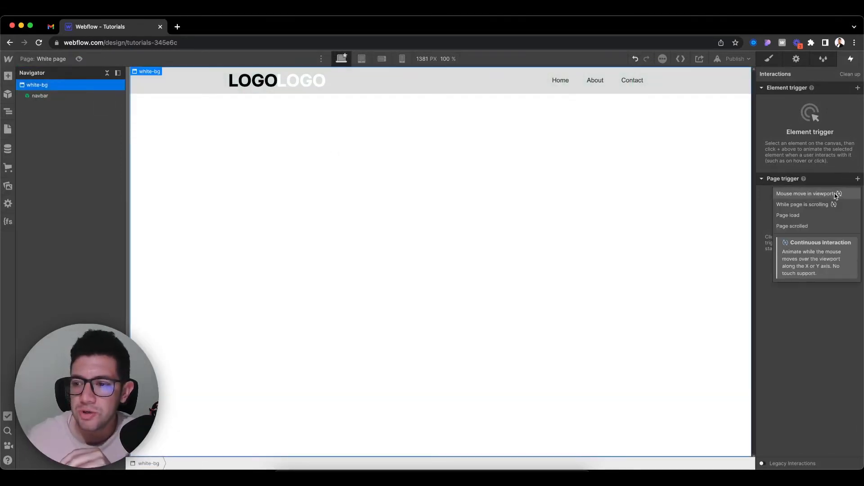
{"action": "left_click", "coordinate": [788, 215]}
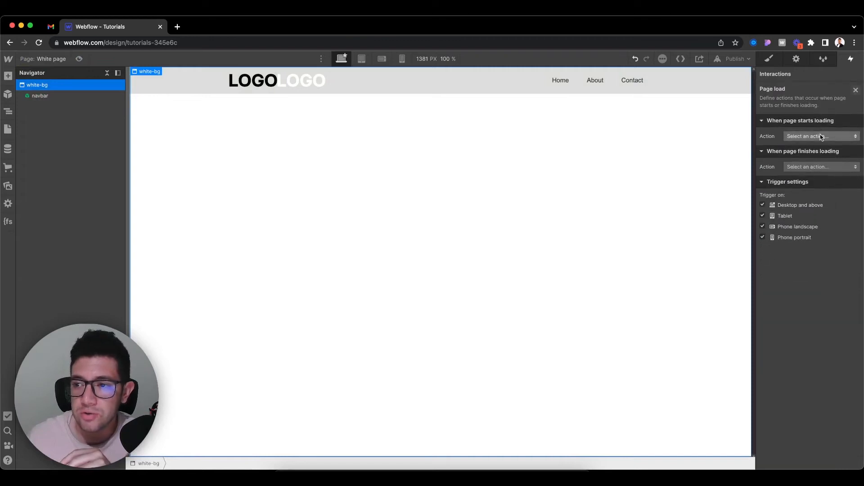
{"action": "left_click", "coordinate": [820, 136]}
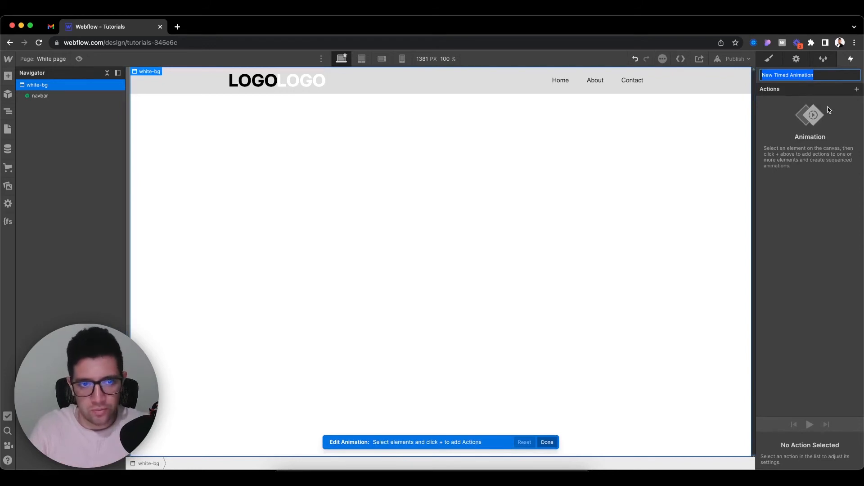
{"action": "type", "text": "blak"}
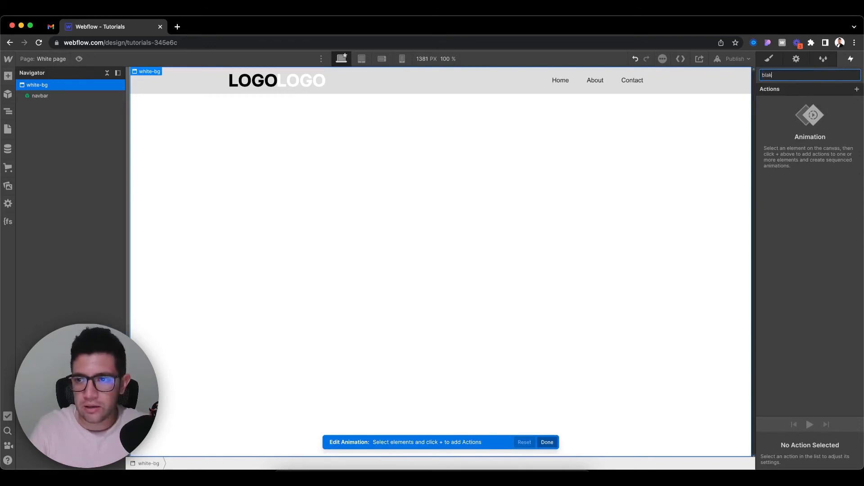
{"action": "type", "text": "black-navbar"}
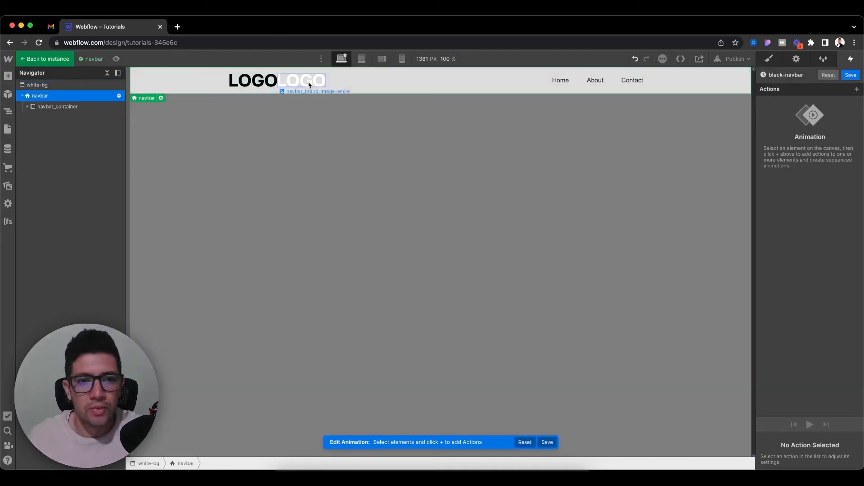
Add a Hide/Show action on the navbar's white logo image to black-navbar and save it
{"action": "left_click", "coordinate": [856, 89]}
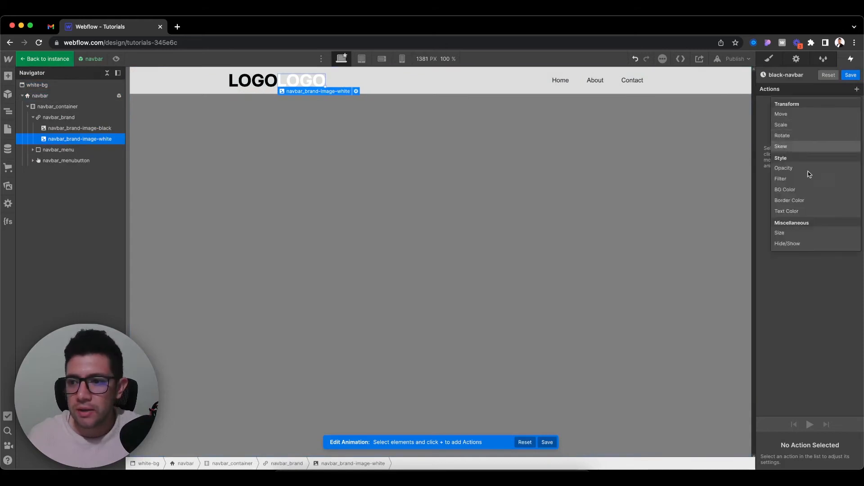
{"action": "left_click", "coordinate": [787, 243]}
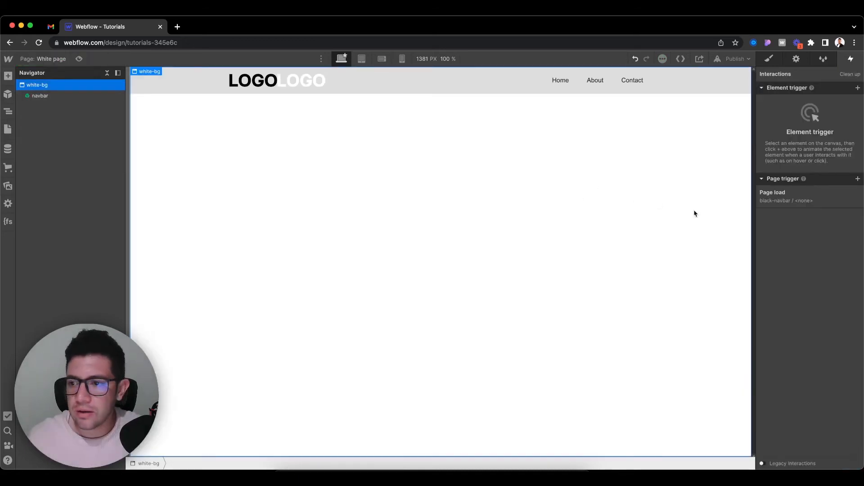
{"action": "left_click", "coordinate": [773, 196]}
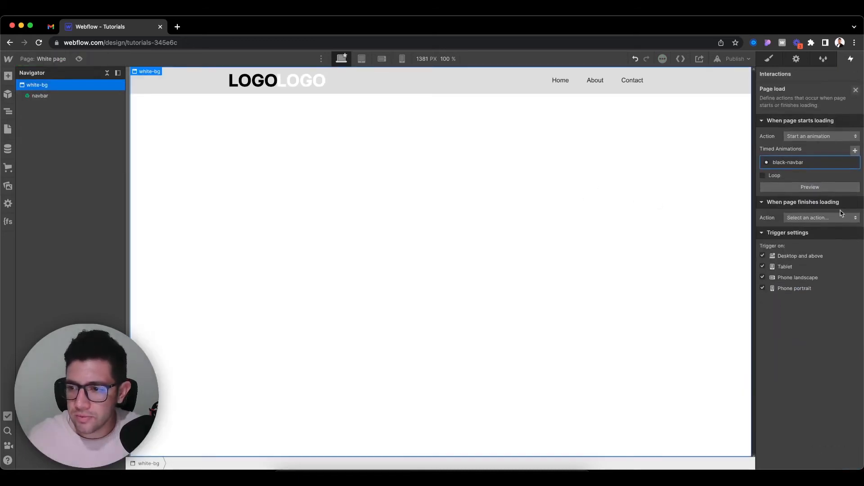
{"action": "left_click", "coordinate": [789, 162]}
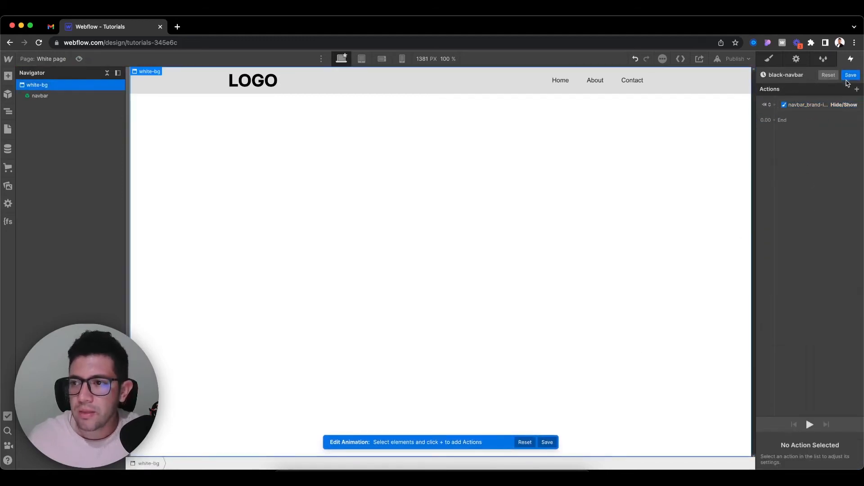
{"action": "left_click", "coordinate": [851, 74]}
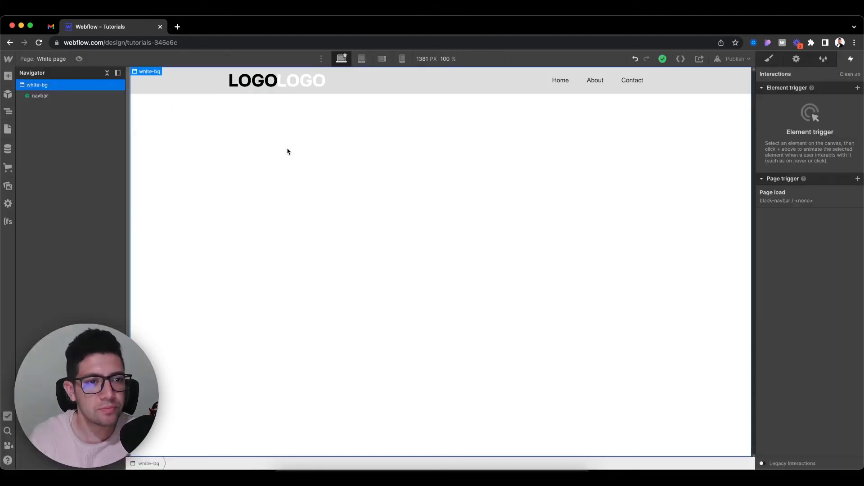
On the black page, assign the dark-body class to the Body so the background turns black
{"action": "left_click", "coordinate": [40, 95]}
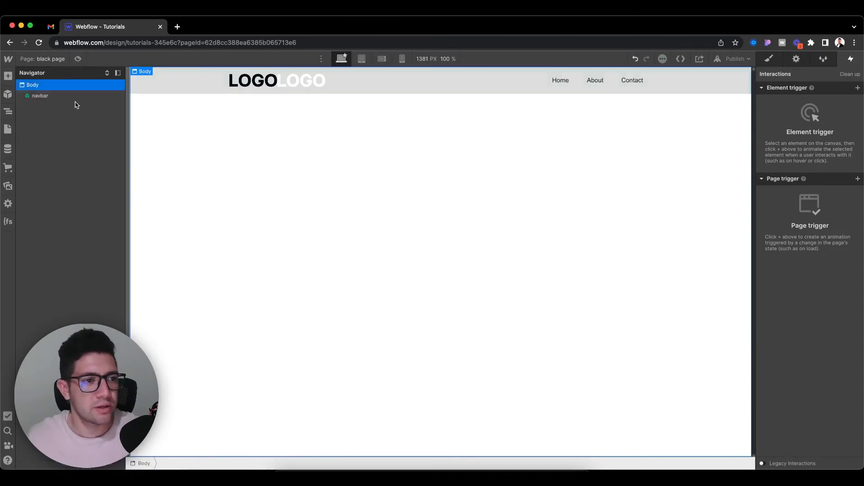
{"action": "left_click", "coordinate": [39, 96]}
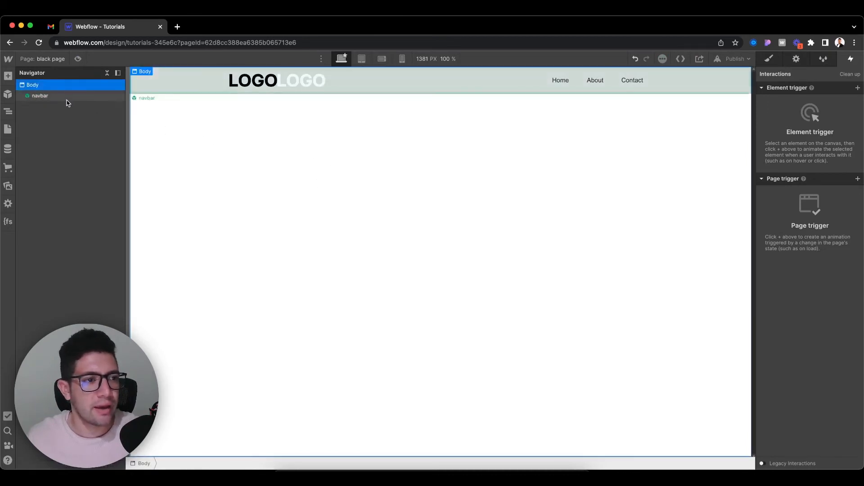
{"action": "left_click", "coordinate": [768, 59]}
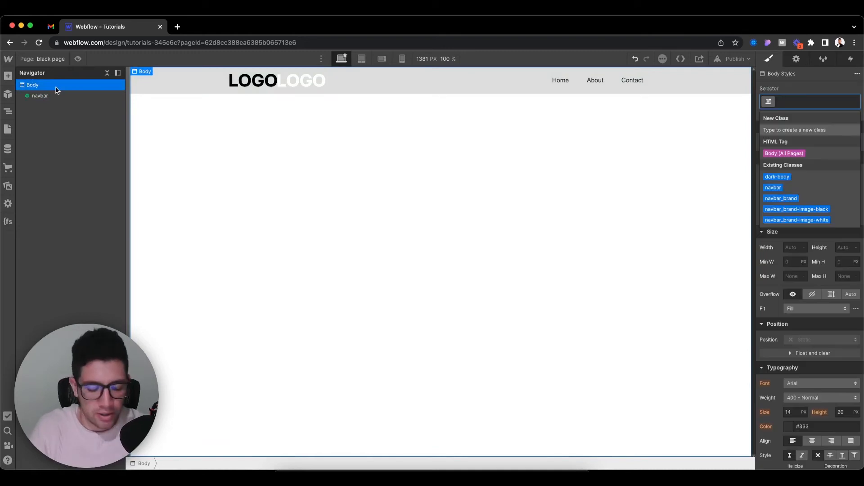
{"action": "type", "text": "dar"}
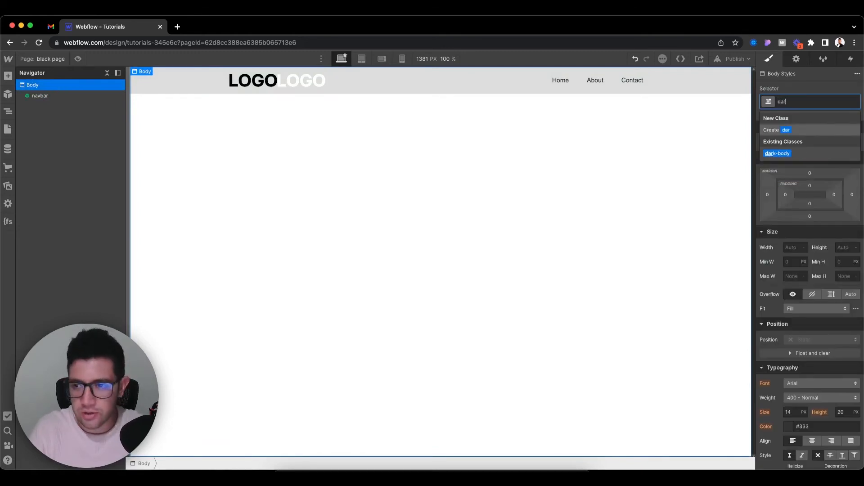
{"action": "type", "text": "k"}
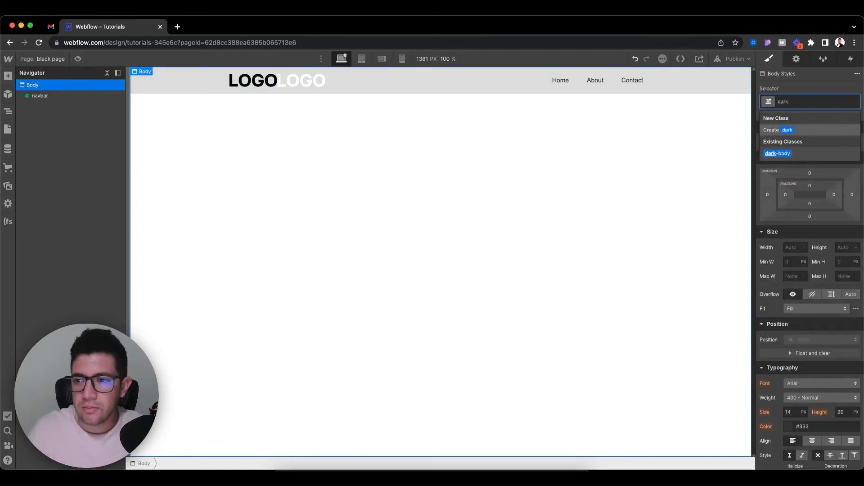
{"action": "left_click", "coordinate": [777, 153]}
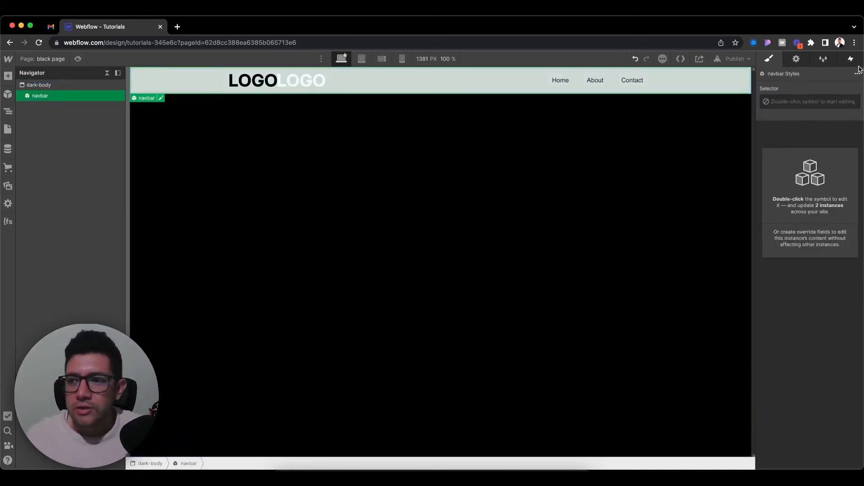
Create a page-load trigger on the black page starting a new timed animation named white-navbar
{"action": "left_click", "coordinate": [851, 59]}
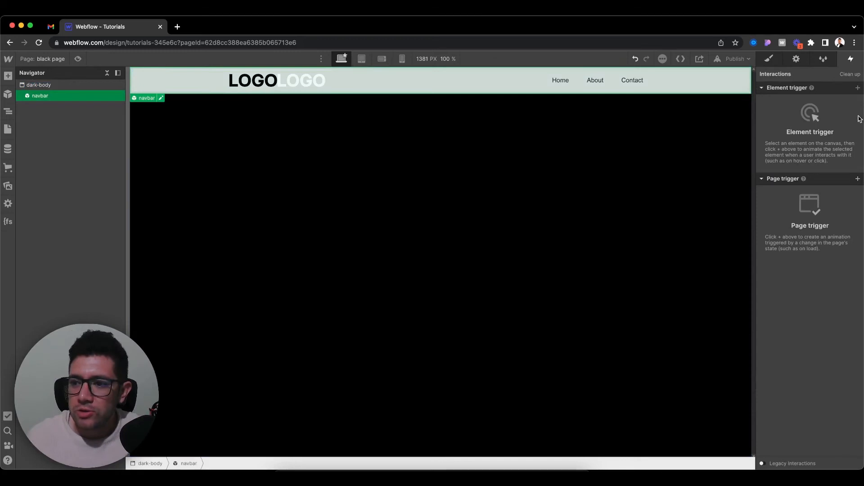
{"action": "left_click", "coordinate": [858, 179]}
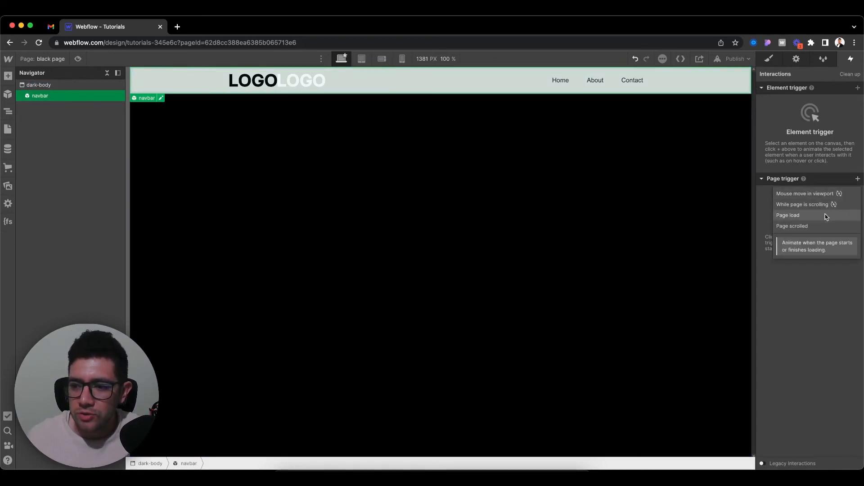
{"action": "left_click", "coordinate": [789, 215]}
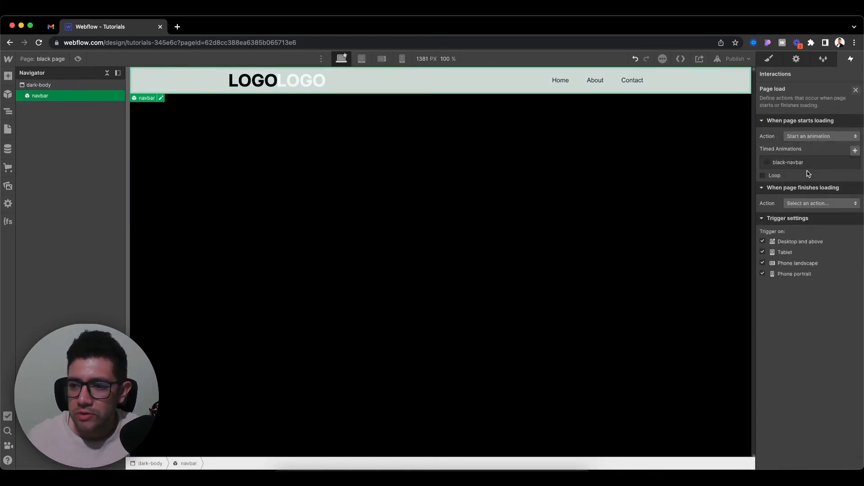
{"action": "left_click", "coordinate": [789, 162]}
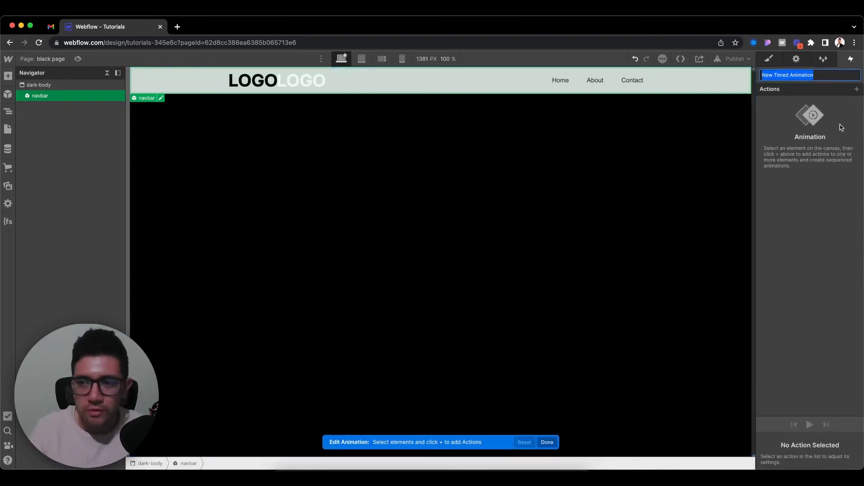
{"action": "type", "text": "white-navbar"}
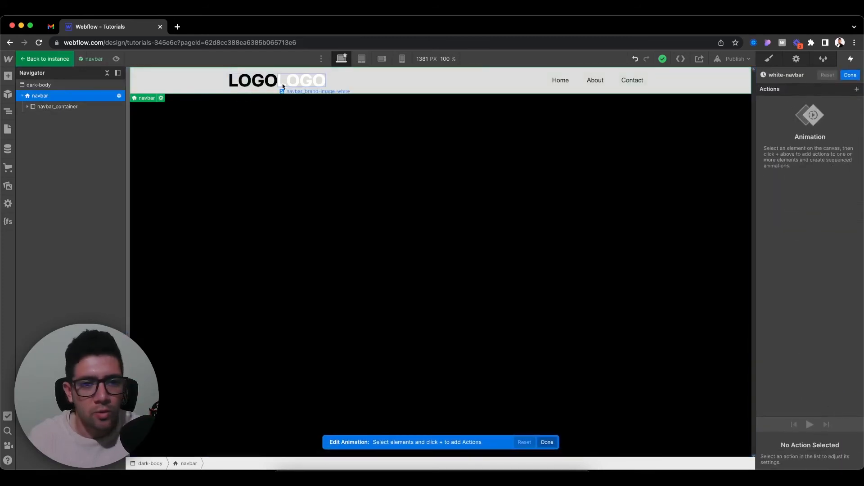
Add a Hide/Show action targeting all elements with the black logo class
{"action": "left_click", "coordinate": [857, 89]}
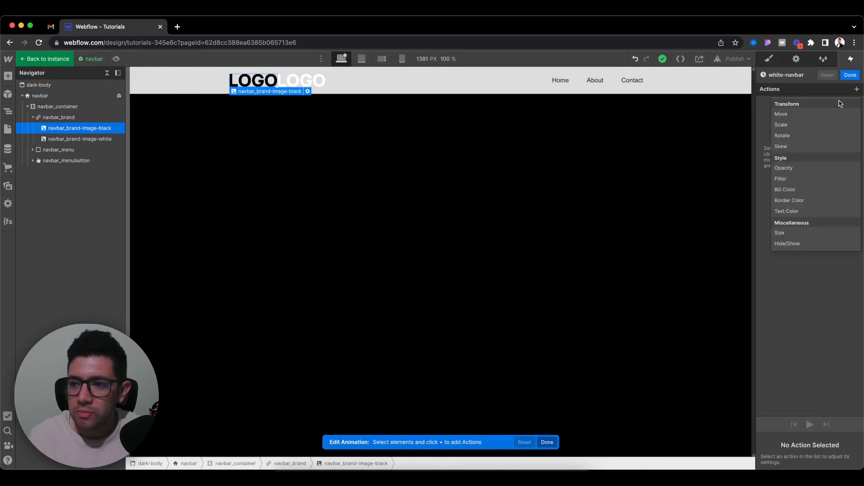
{"action": "left_click", "coordinate": [787, 243]}
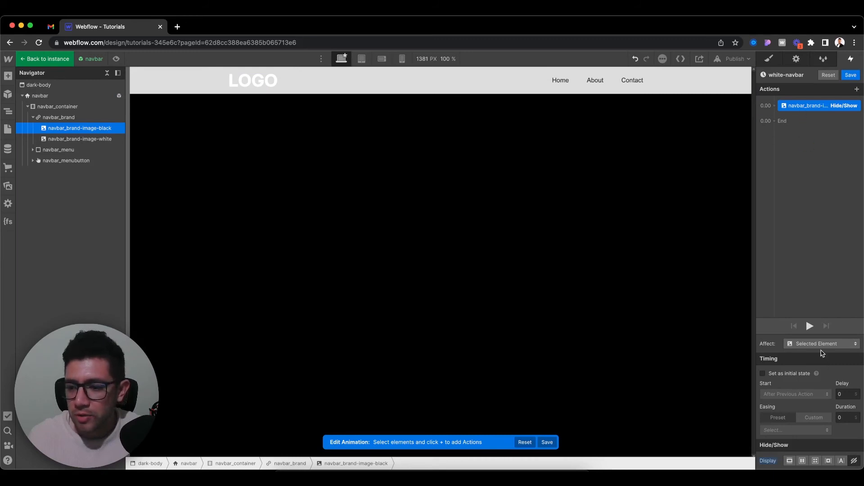
{"action": "left_click", "coordinate": [821, 343]}
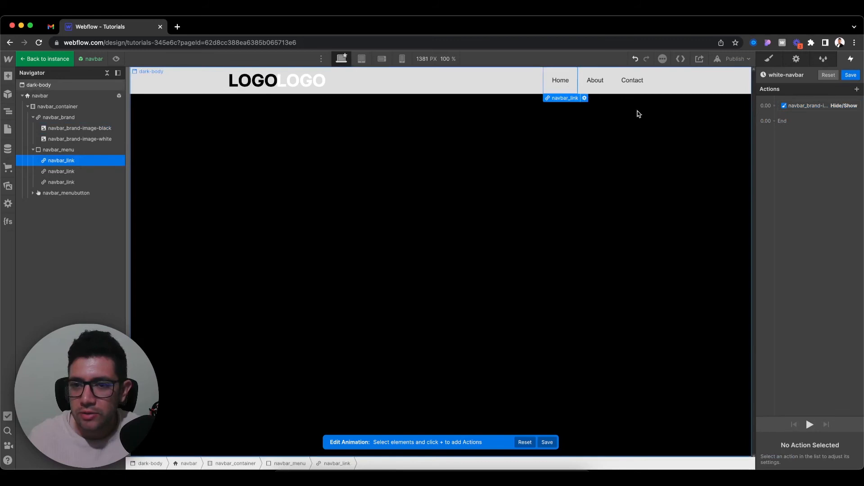
Add a Text Color action recolouring the navbar_link links, then save white-navbar
{"action": "left_click", "coordinate": [807, 105]}
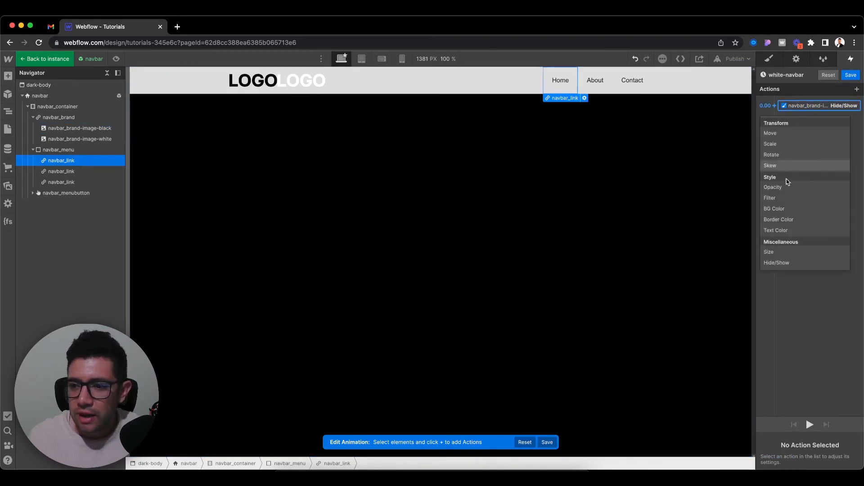
{"action": "left_click", "coordinate": [775, 229]}
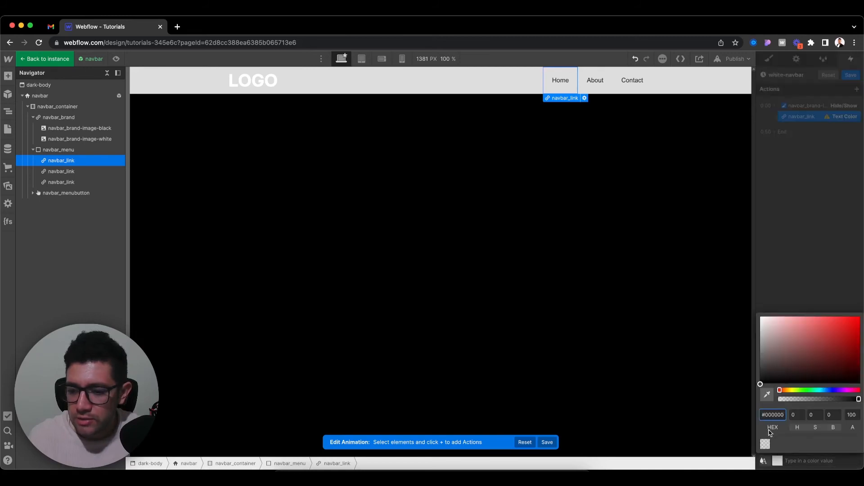
{"action": "left_click", "coordinate": [844, 116]}
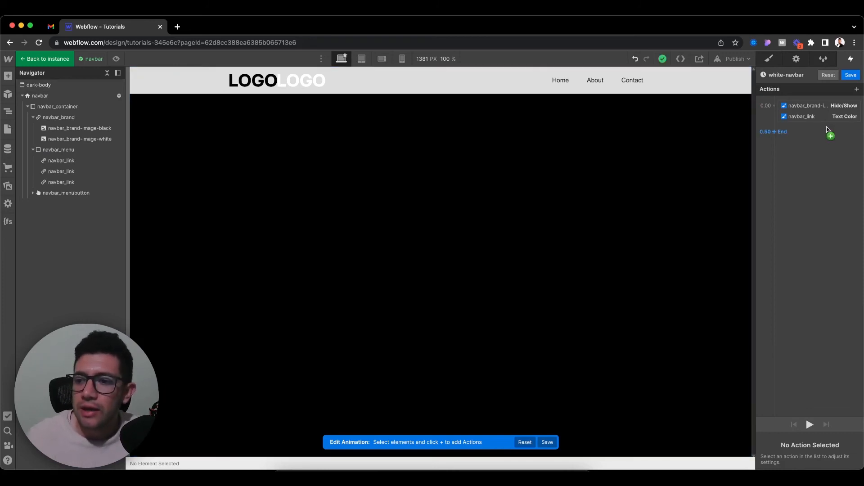
{"action": "left_click", "coordinate": [810, 105]}
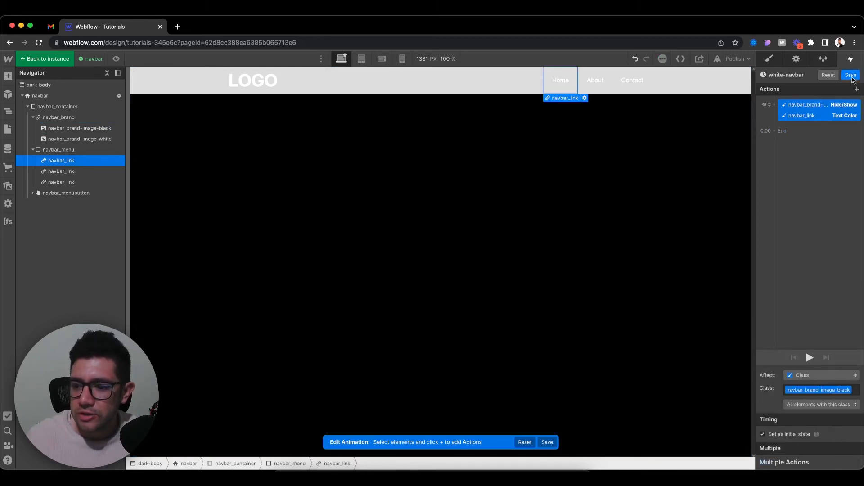
{"action": "left_click", "coordinate": [851, 75]}
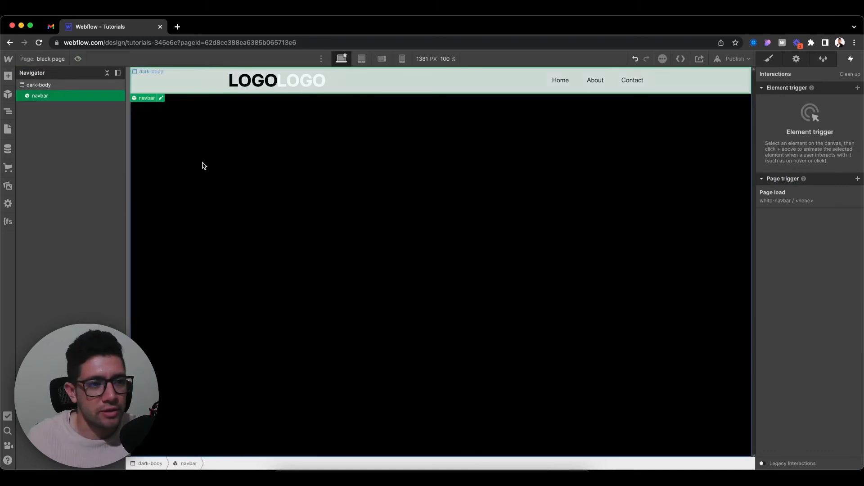
{"action": "left_click", "coordinate": [39, 84]}
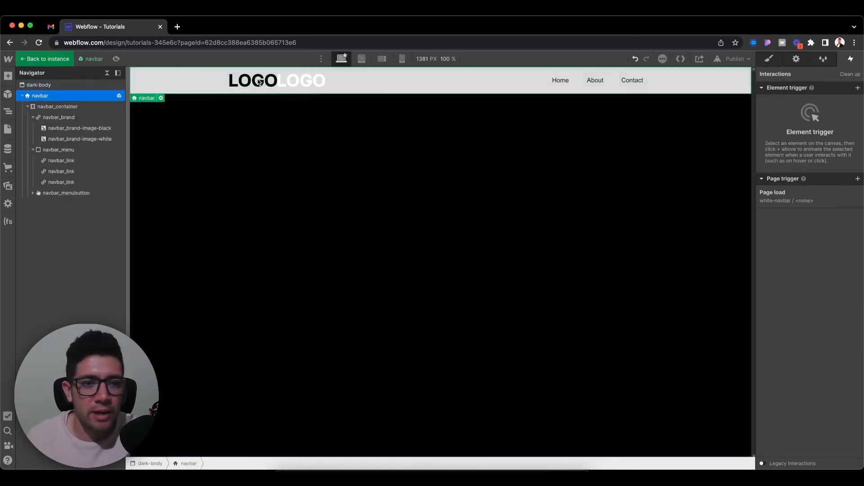
Inside the navbar symbol, set the white logo image under navbar_brand to display none
{"action": "left_click", "coordinate": [255, 81]}
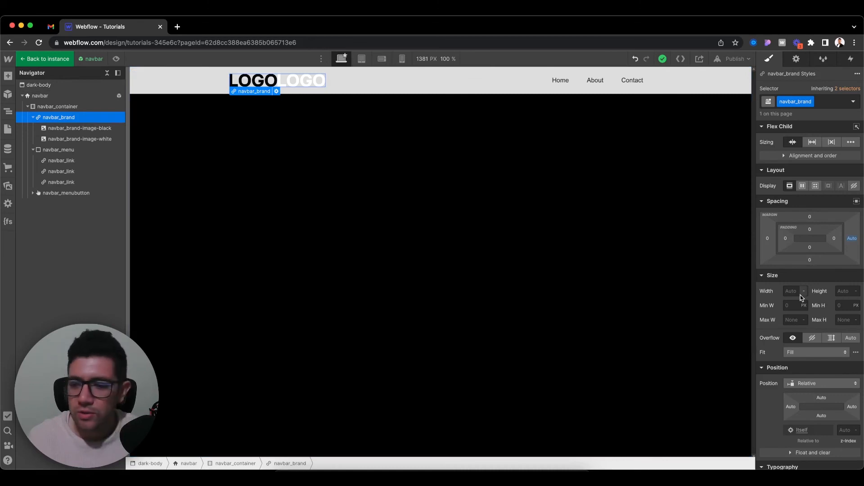
{"action": "left_click", "coordinate": [792, 291]}
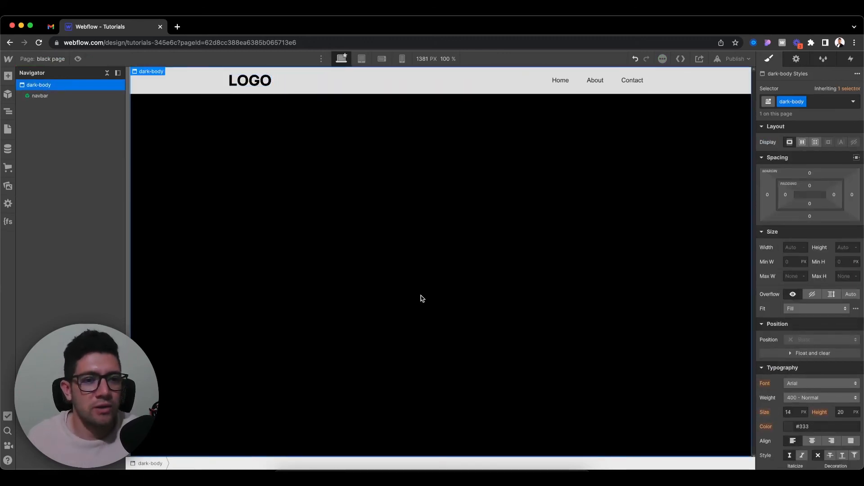
{"action": "mouse_move", "coordinate": [264, 94]}
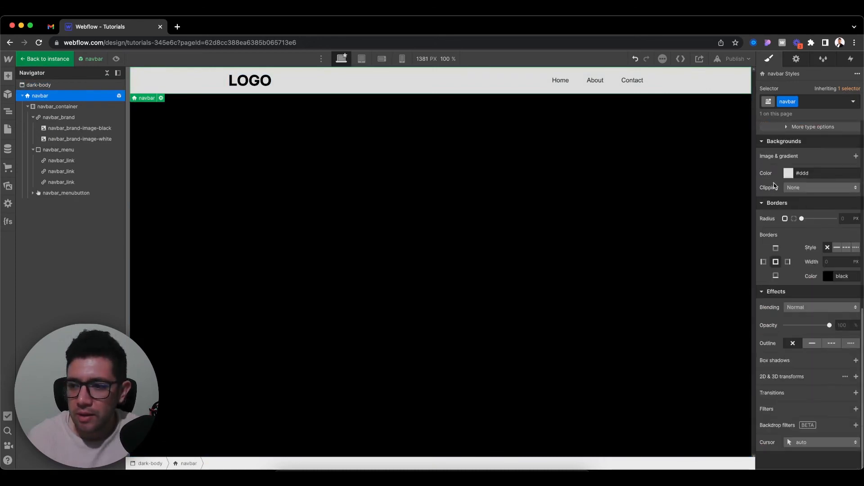
Preview the black page's white navbar, then switch to the White page and select its white-bg body
{"action": "left_click", "coordinate": [790, 173]}
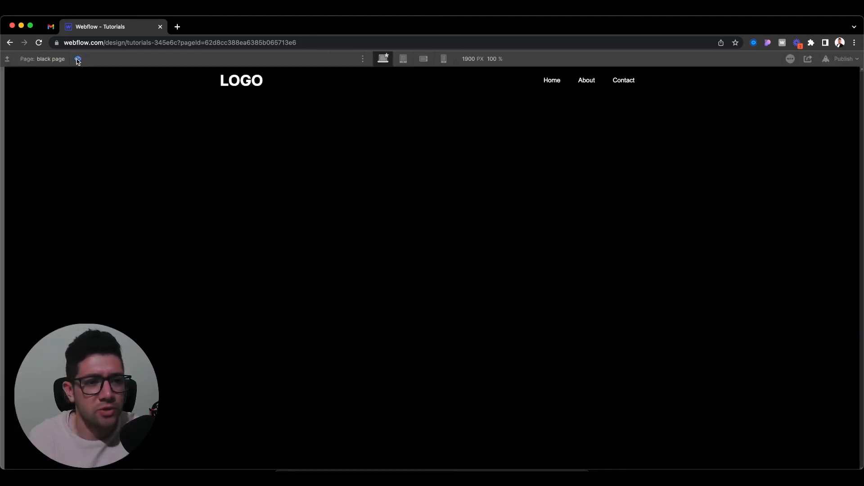
{"action": "mouse_move", "coordinate": [404, 115]}
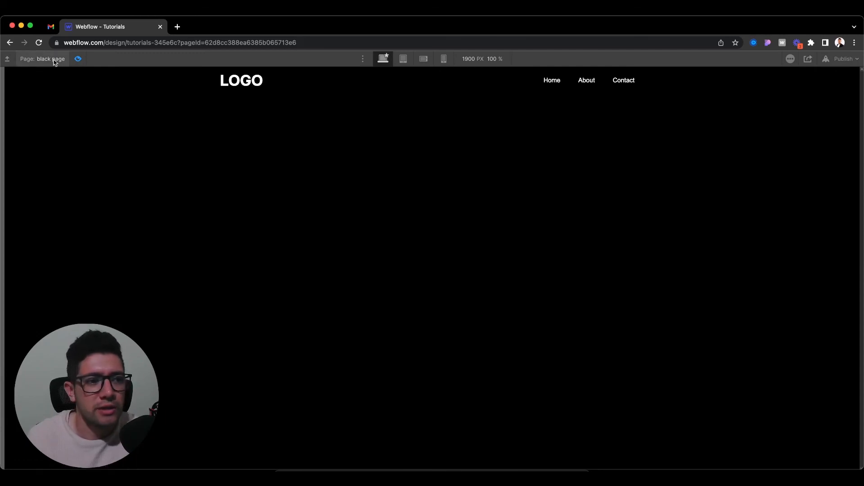
{"action": "left_click", "coordinate": [49, 60]}
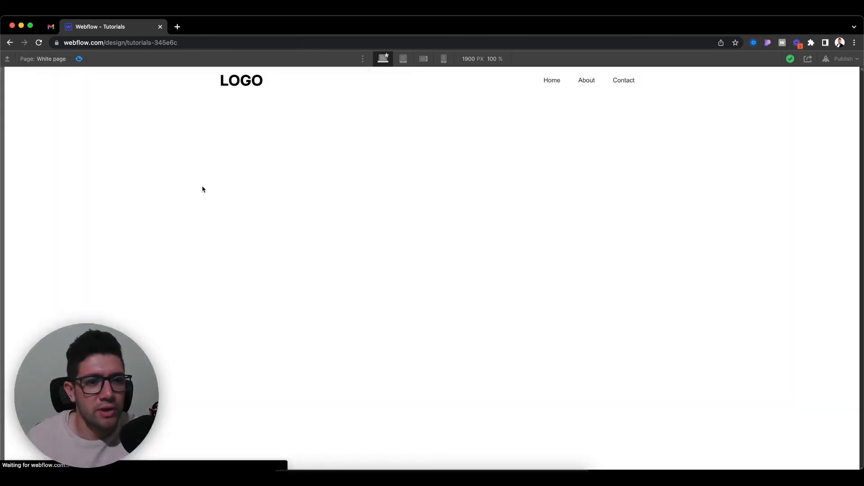
{"action": "mouse_move", "coordinate": [240, 143]}
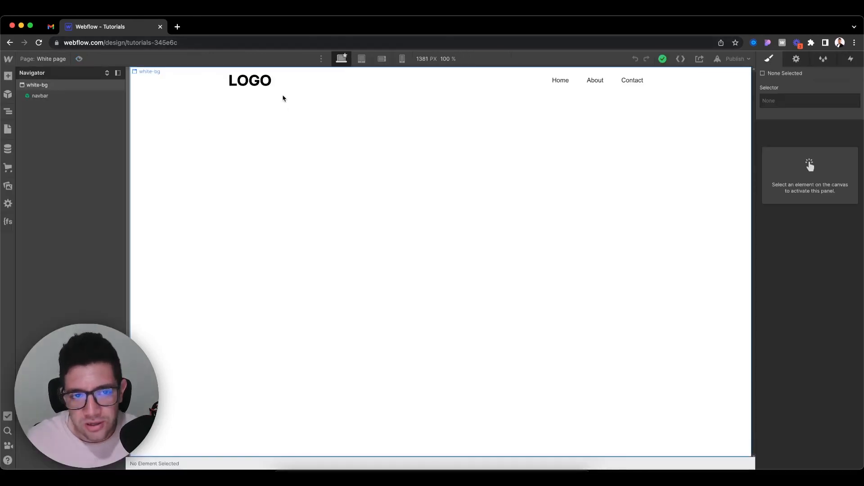
{"action": "left_click", "coordinate": [37, 84]}
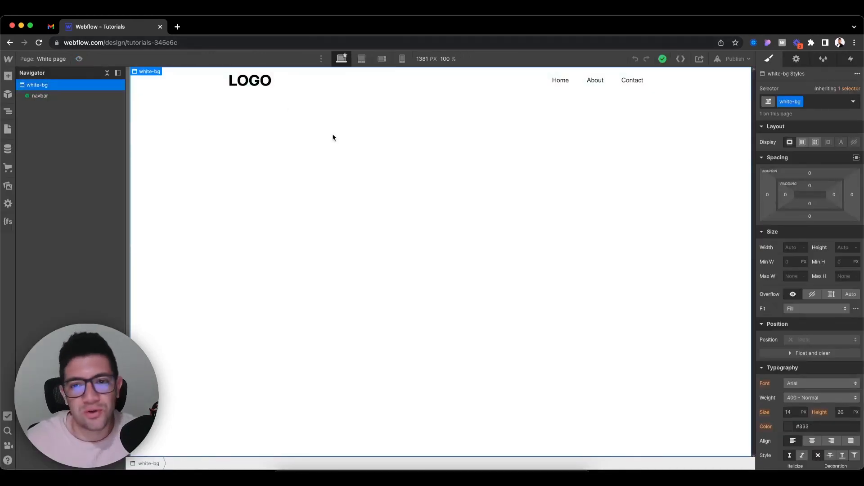